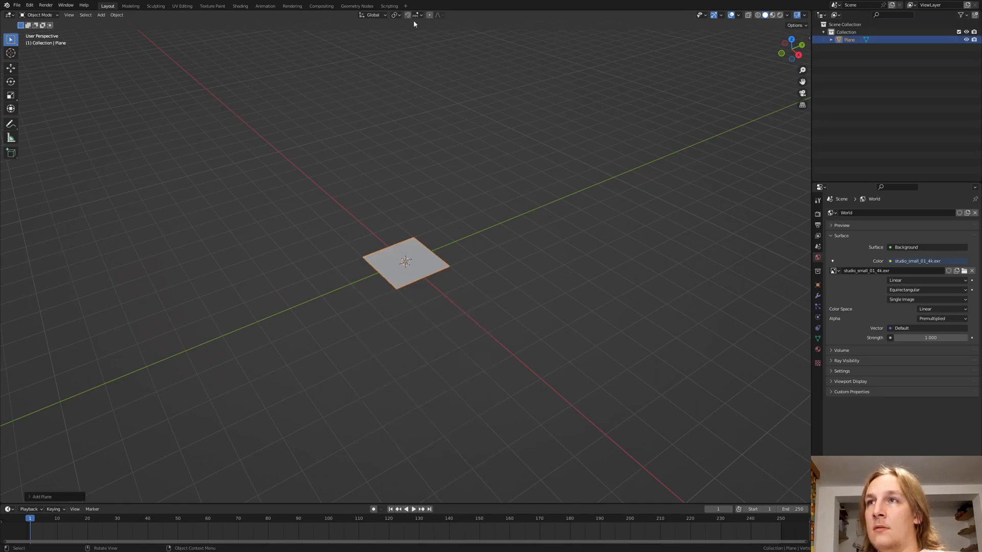
- In the Geometry Nodes workspace, add a Volume Cube feeding a Volume to Mesh node before the output
left_click(356, 6)
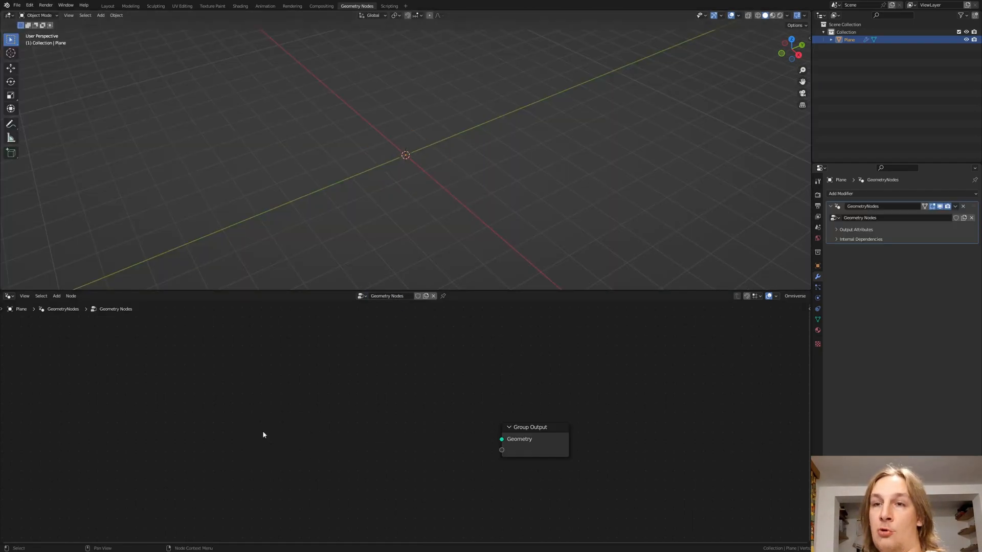
type("c")
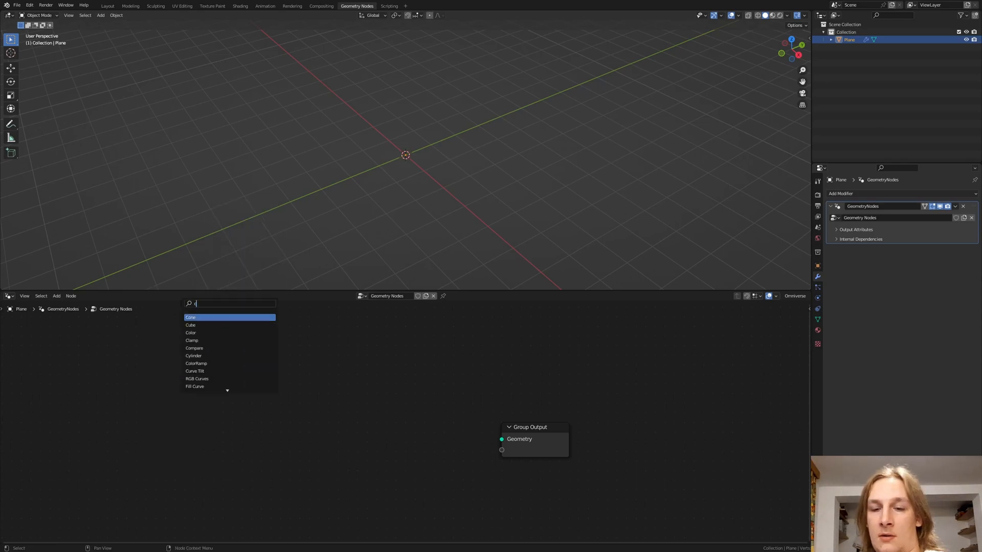
type("u")
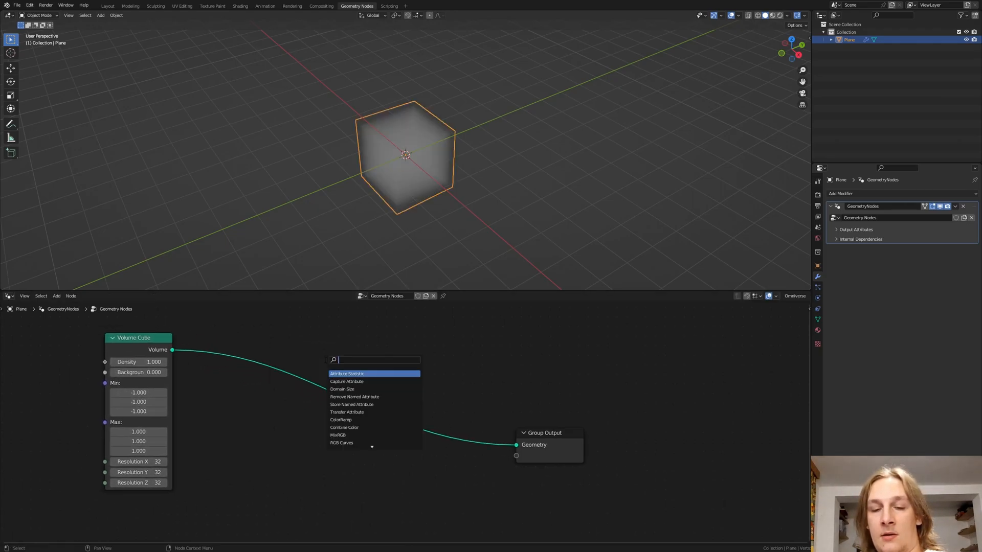
type("vo")
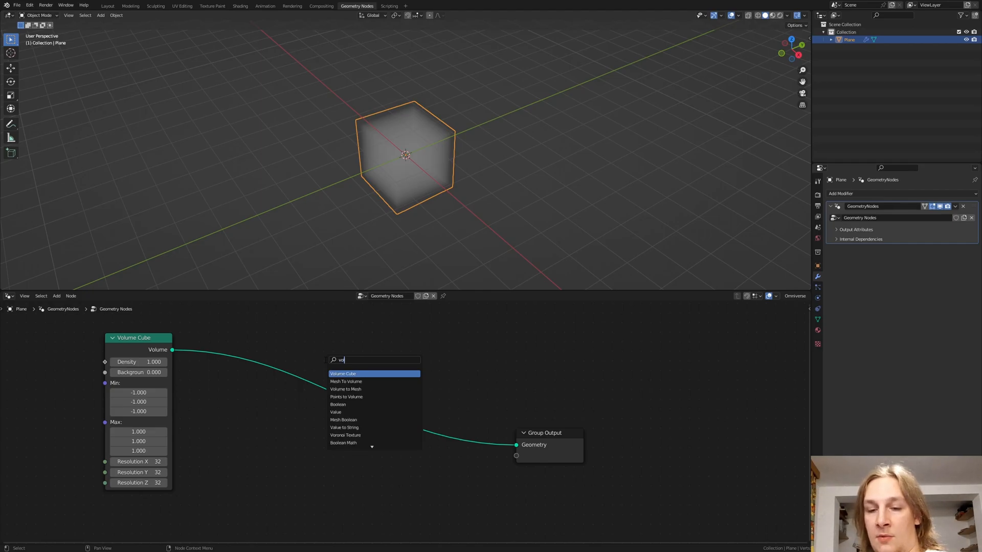
left_click(345, 389)
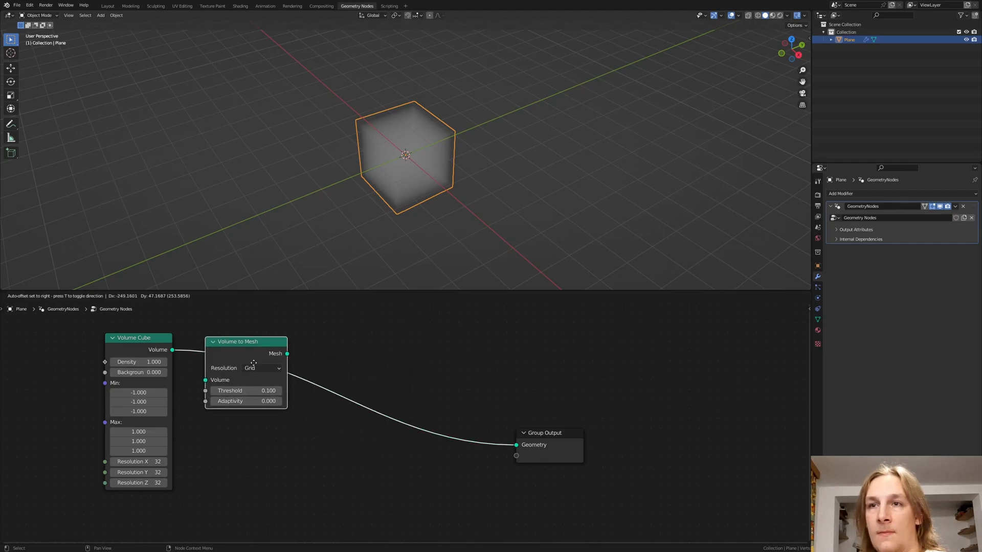
left_click(56, 295)
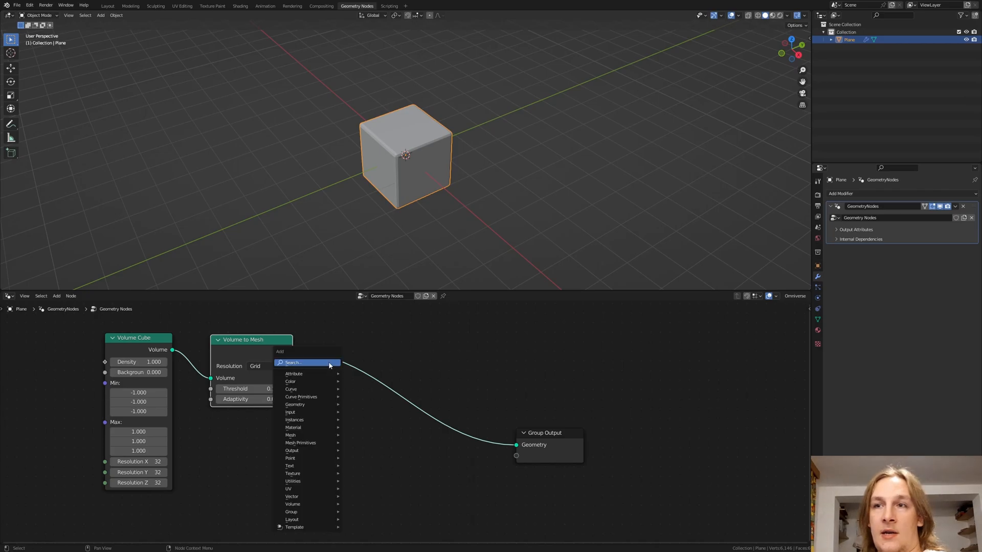
- Append Set Shade Smooth and Set Material nodes to the mesh chain
type("set")
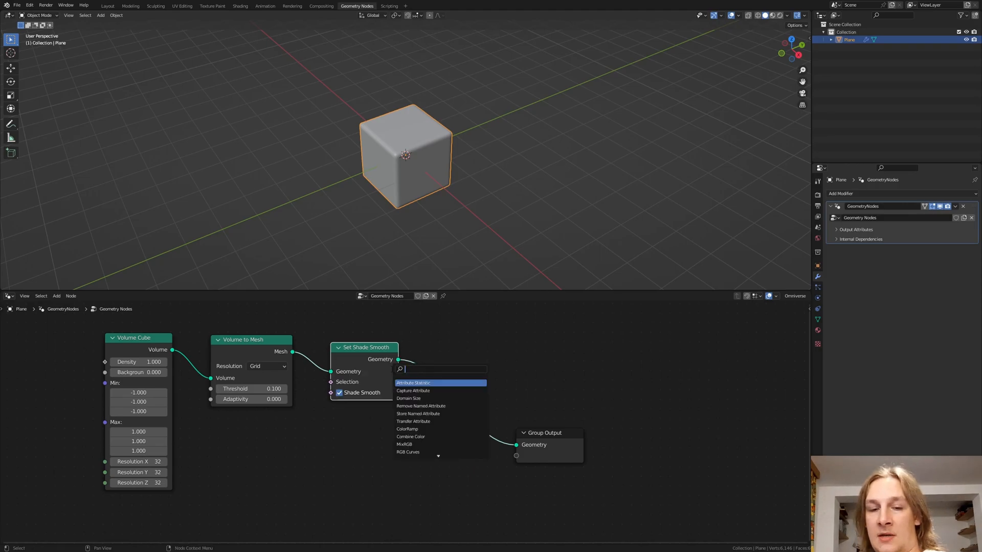
type("set")
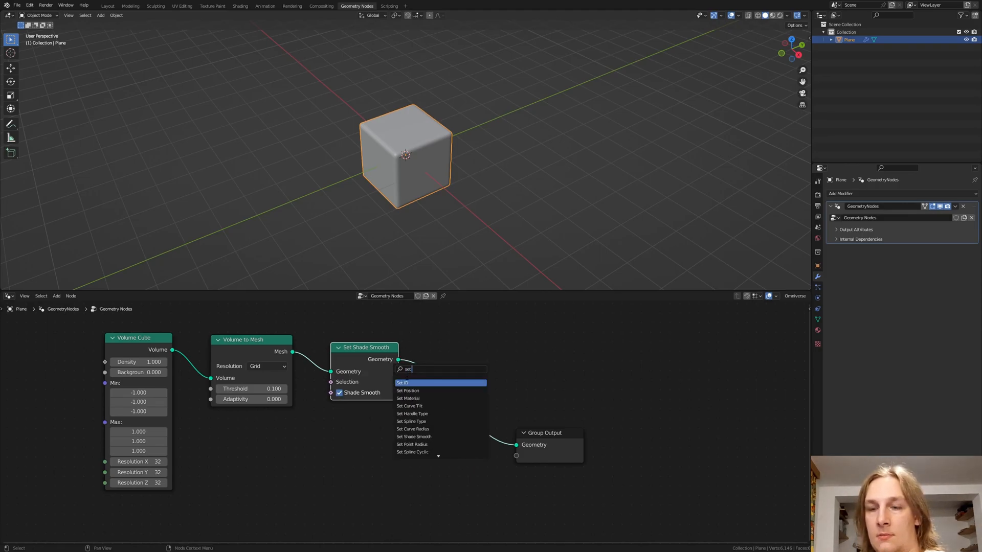
left_click(408, 398)
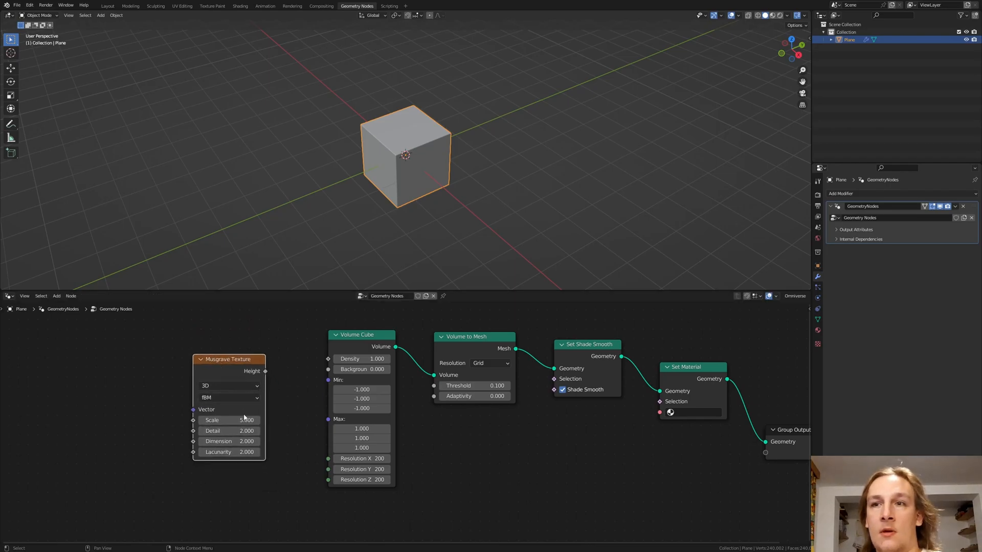
- Set the Musgrave texture's detail to 15 to drive the cube's density
type("15")
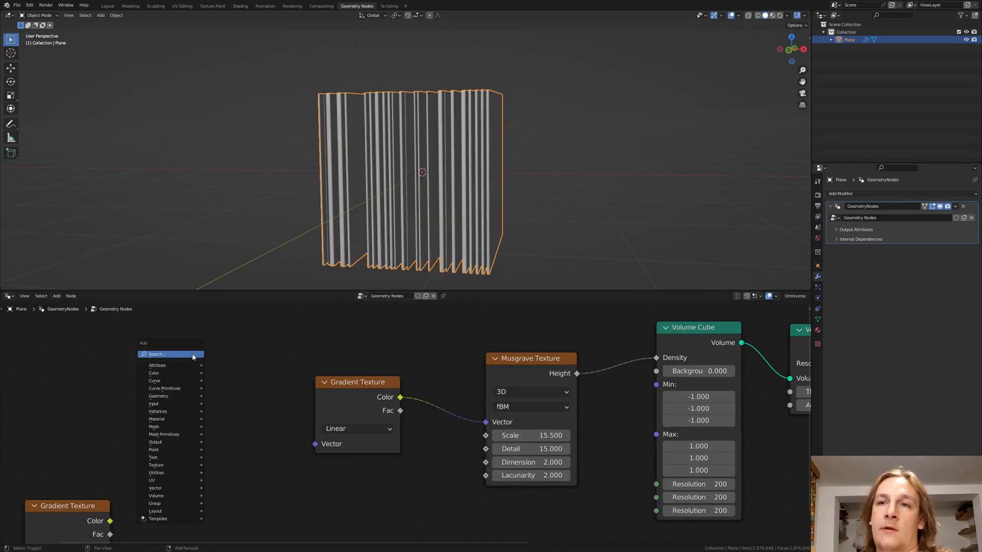
- Add a Noise Texture and a Voronoi Texture set to Distance to Edge with scale 10
type("no")
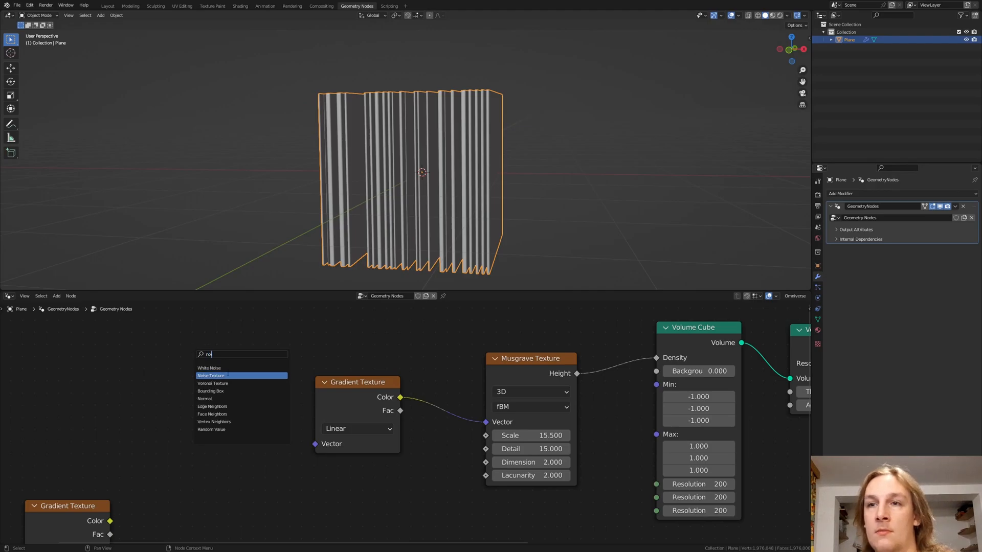
left_click(210, 375)
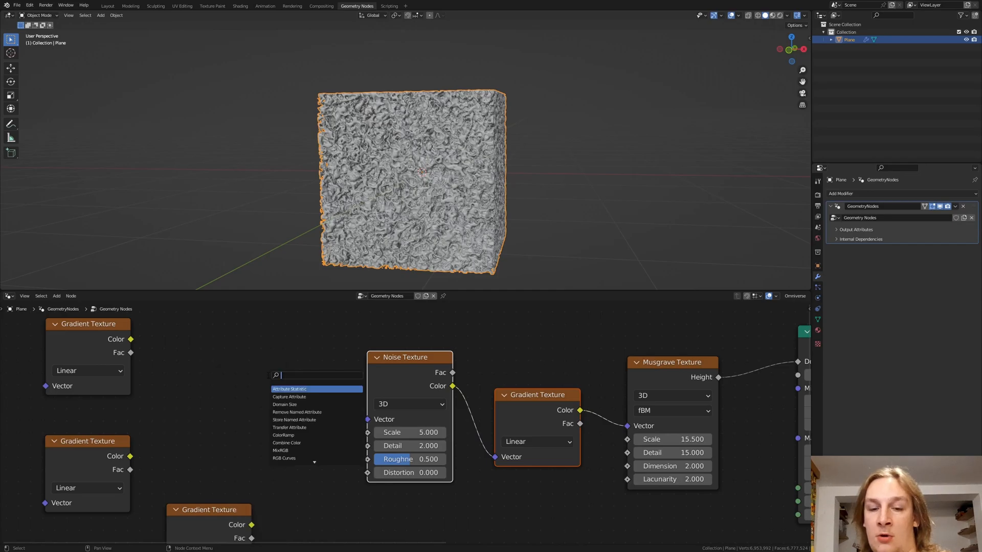
type("vo")
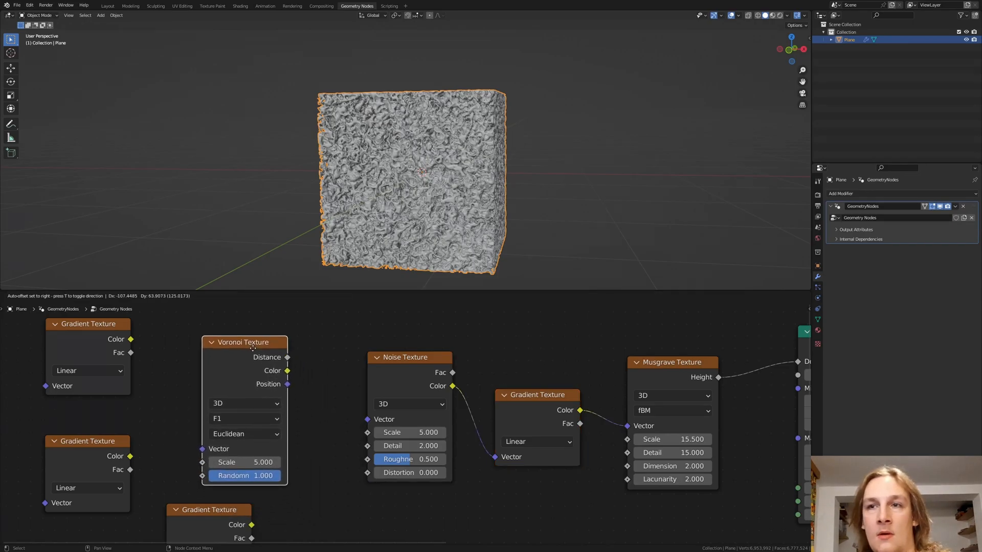
left_click(244, 416)
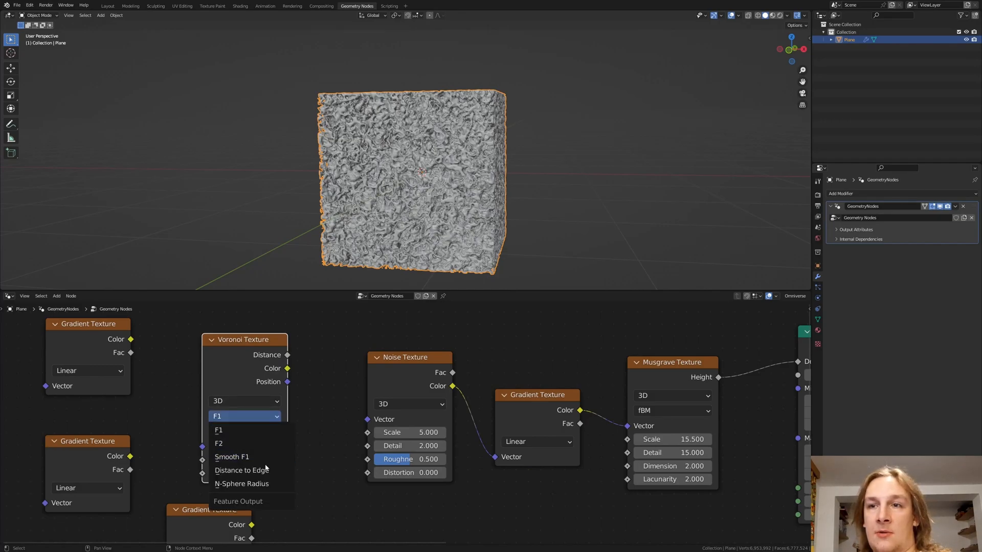
left_click(240, 470)
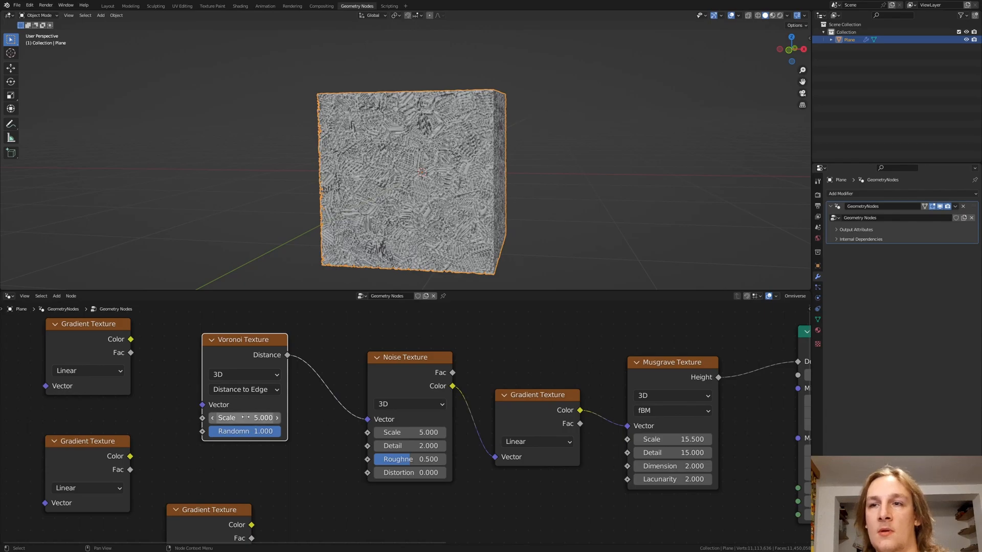
type("10")
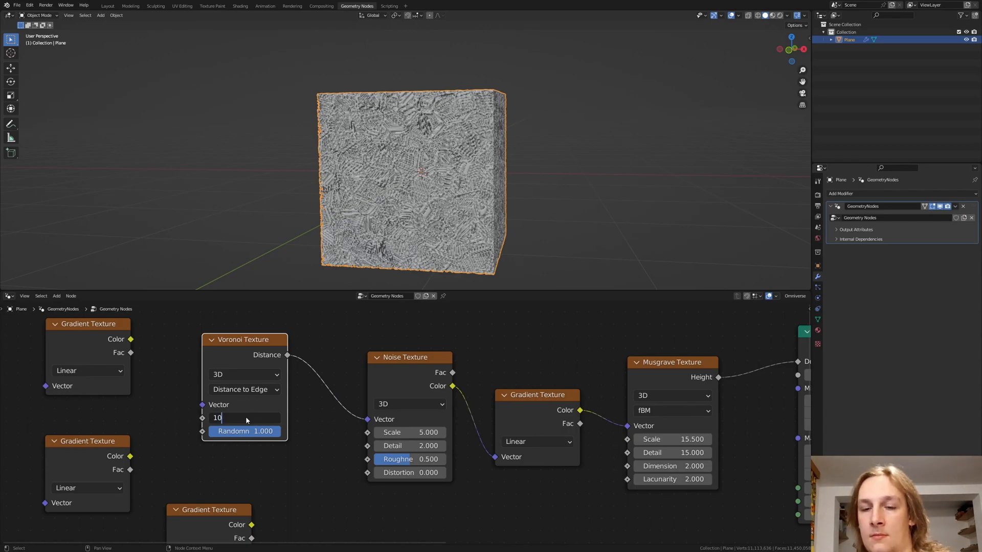
left_click(88, 370)
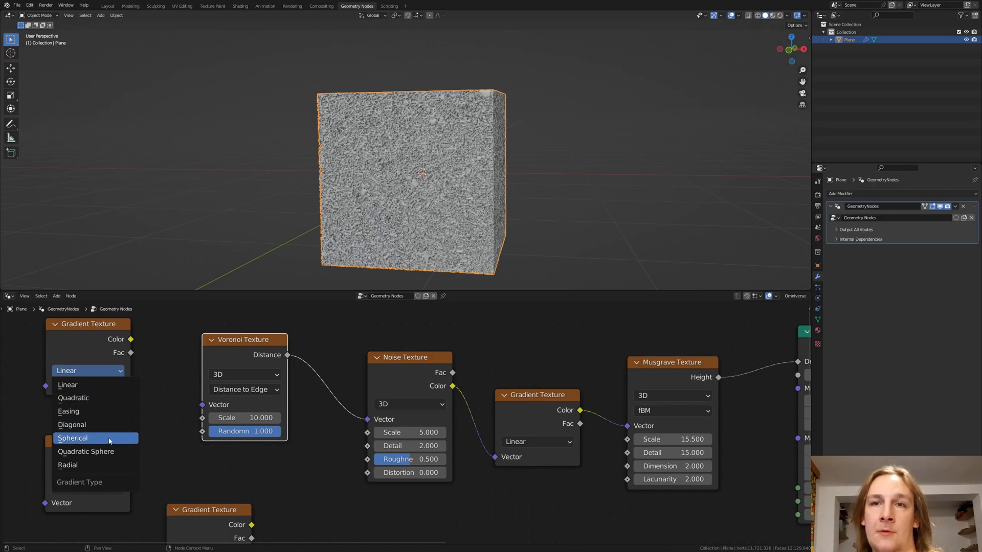
- Switch both Gradient Textures to Spherical
left_click(72, 437)
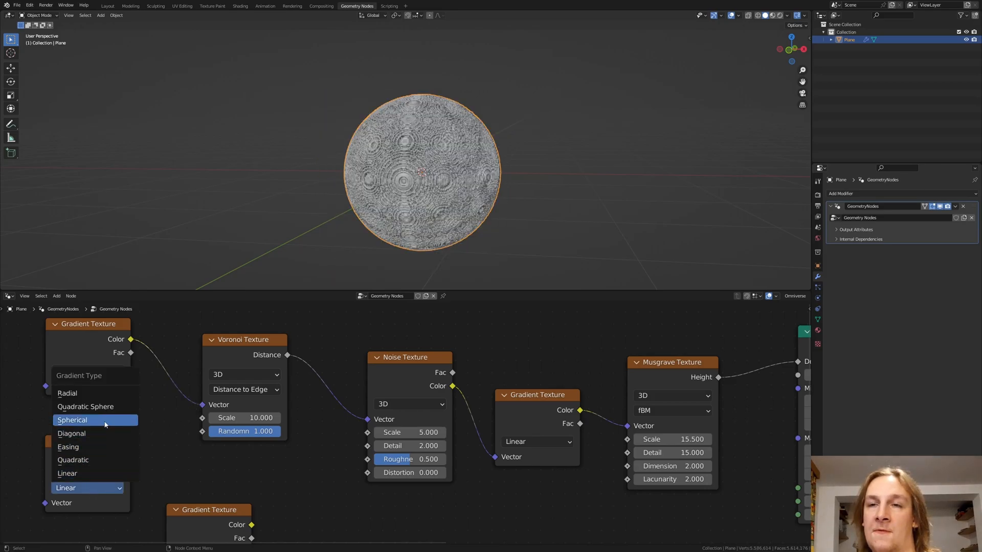
left_click(71, 419)
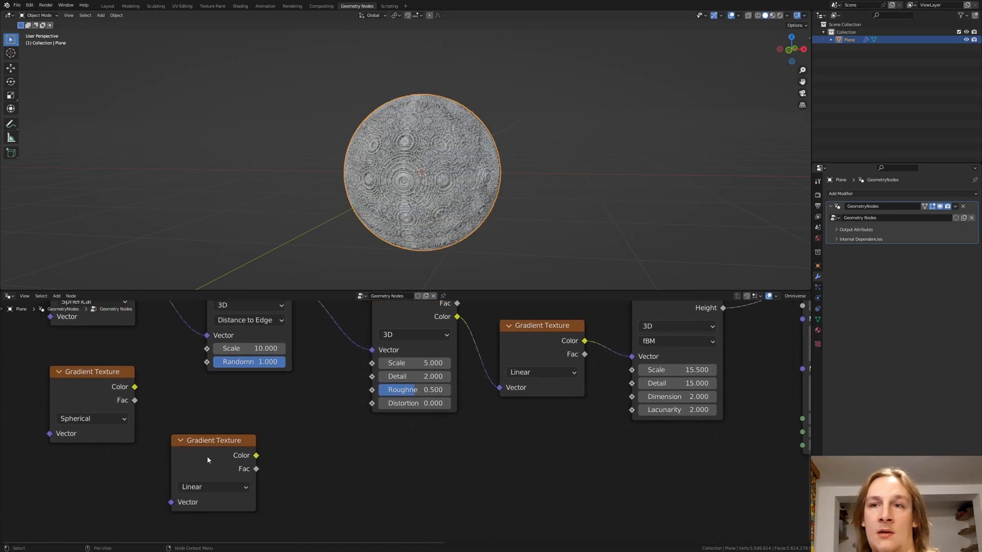
- Add two more Voronoi Texture nodes into the displacement chain
left_click(56, 295)
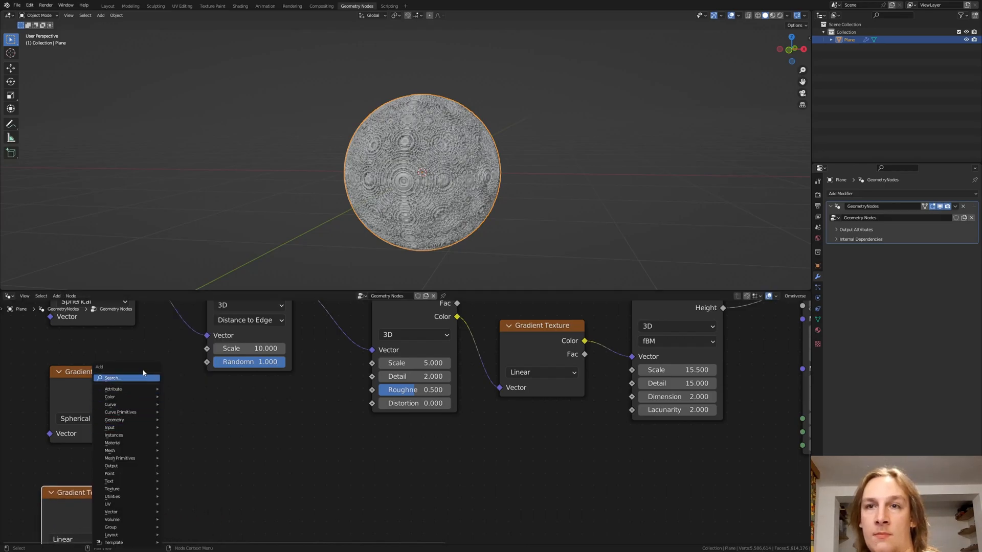
type("vor")
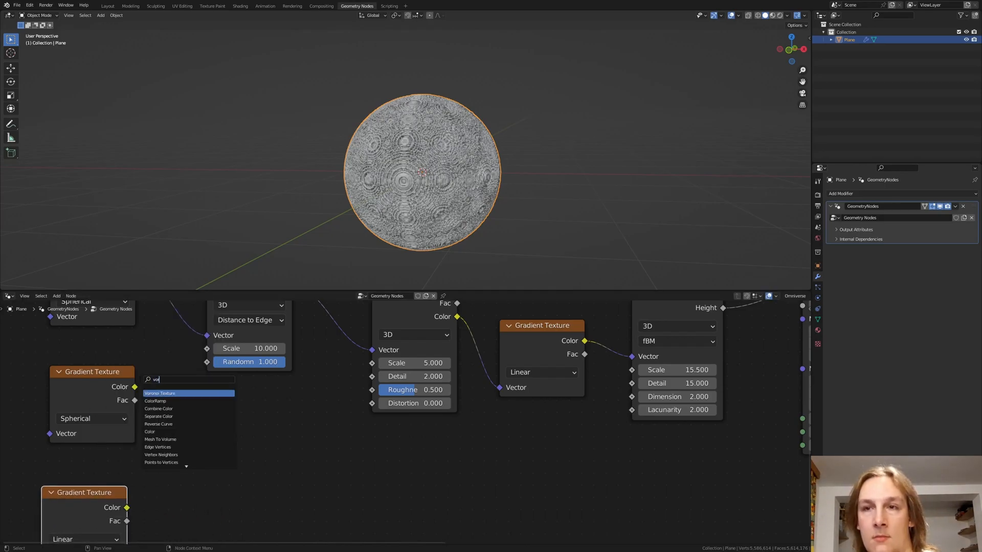
left_click(161, 393)
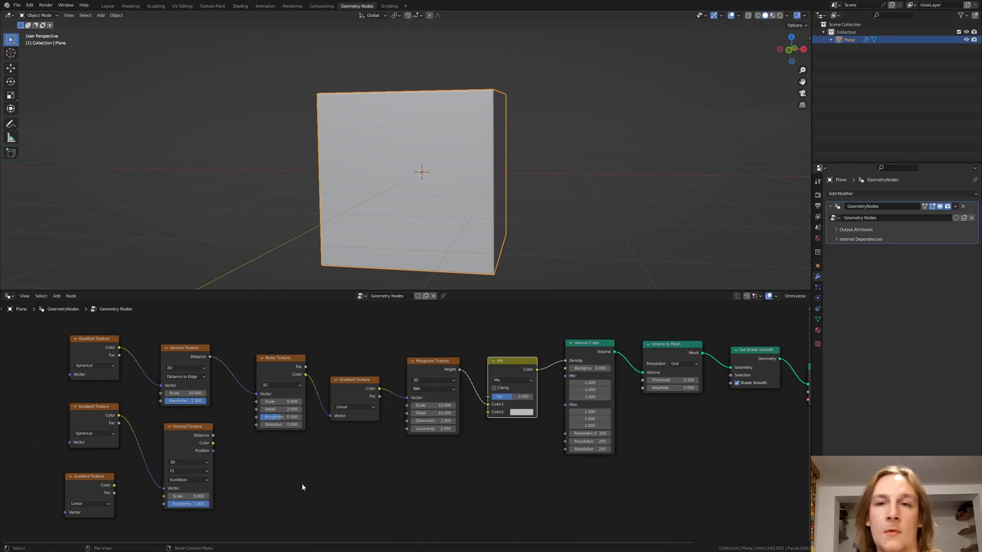
left_click(188, 470)
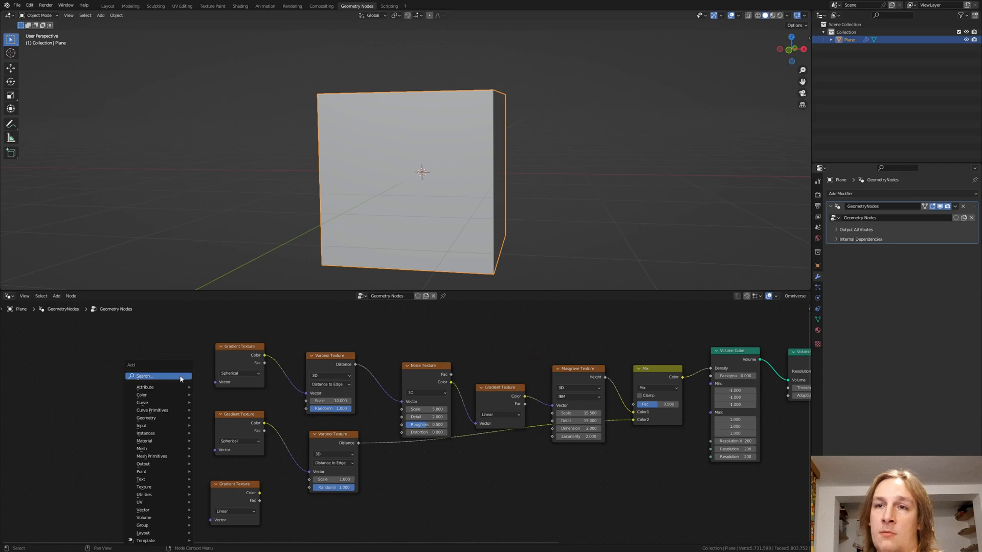
type("vor")
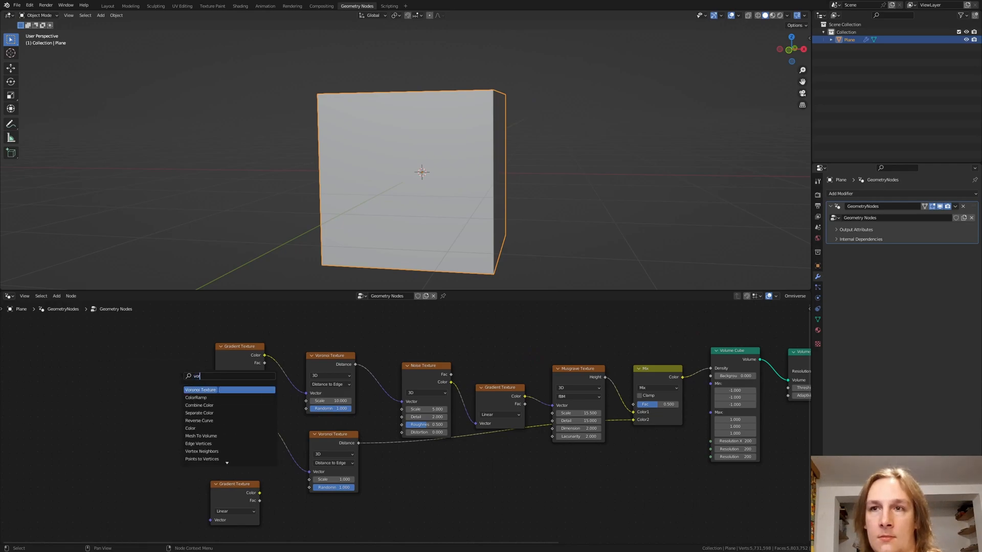
left_click(200, 390)
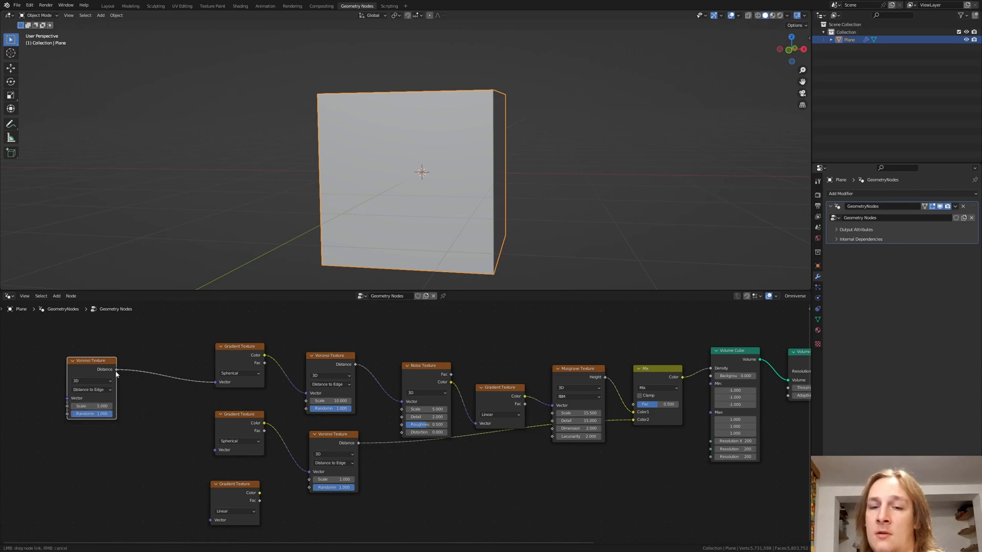
- Feed the Voronoi distance into the gradient textures and set the bottom gradient to Easing
left_click_drag(115, 369, 213, 455)
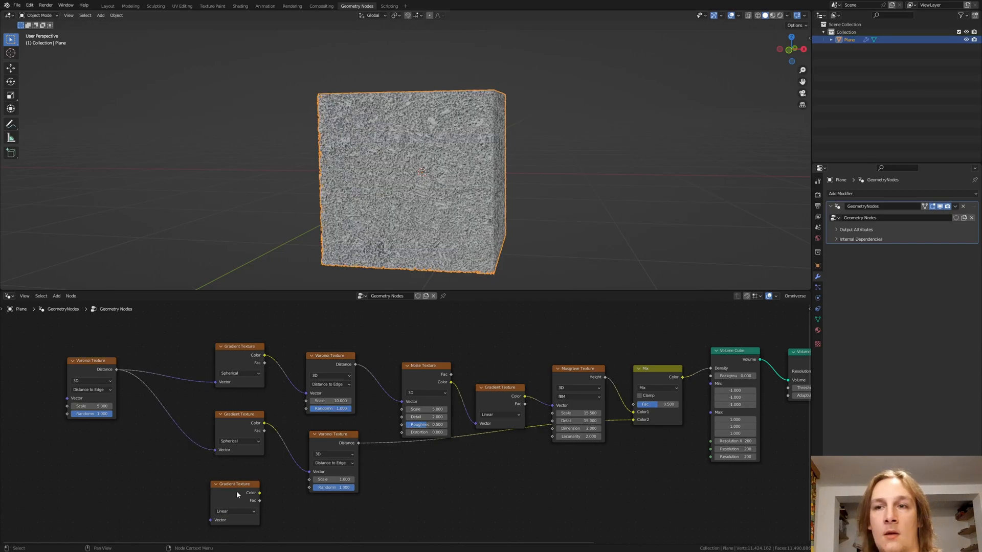
left_click(236, 511)
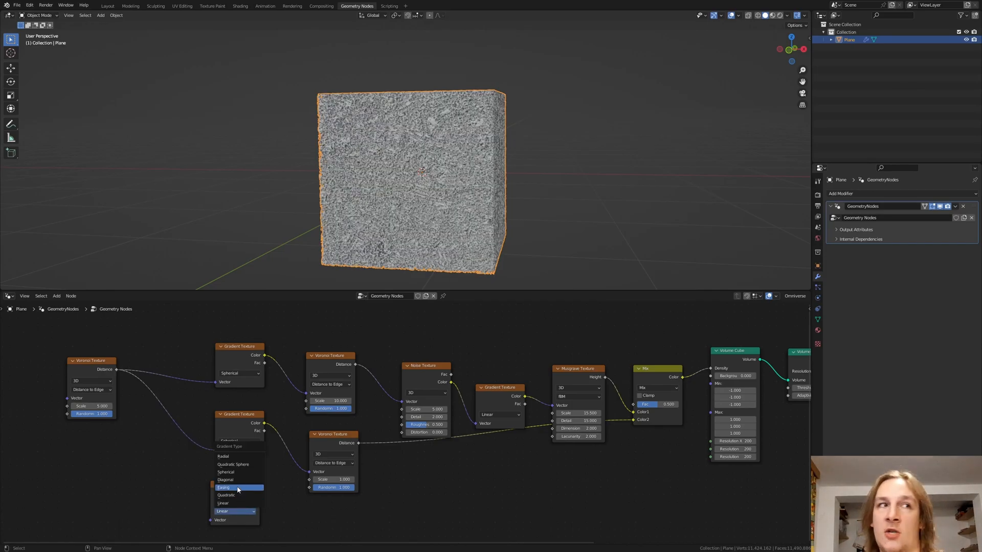
left_click(224, 487)
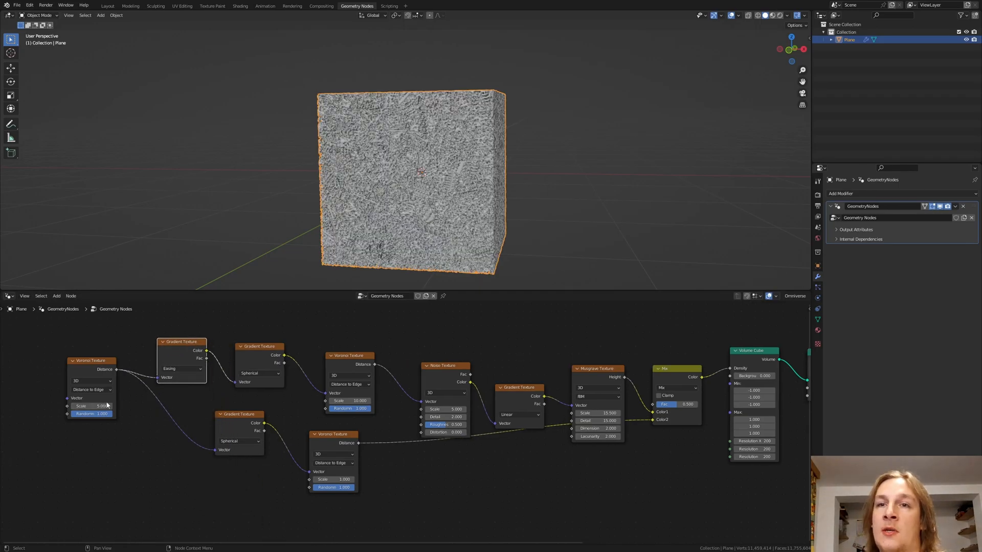
double_click(91, 406)
type("0.")
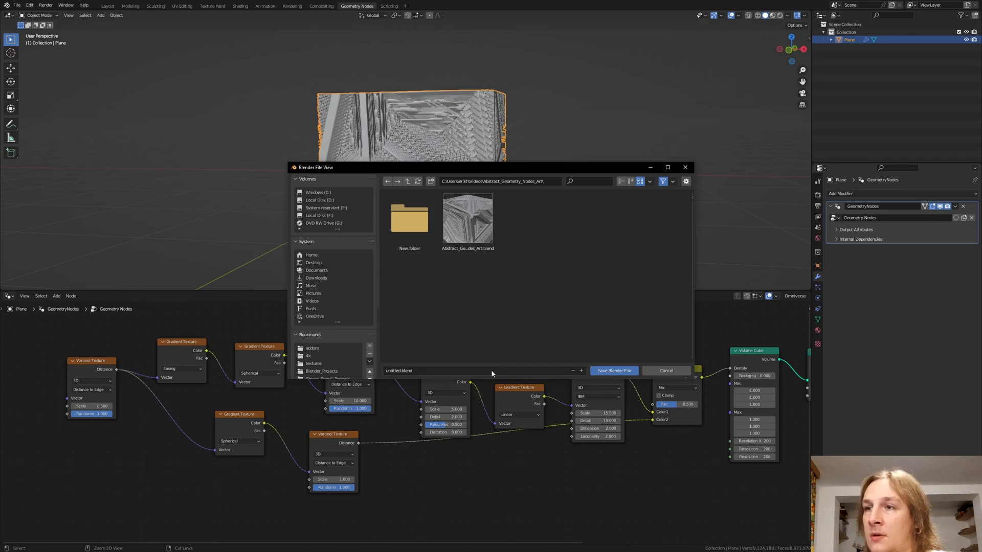
- Save the scene as a new .blend file named starting 'Tutori'
left_click(479, 370)
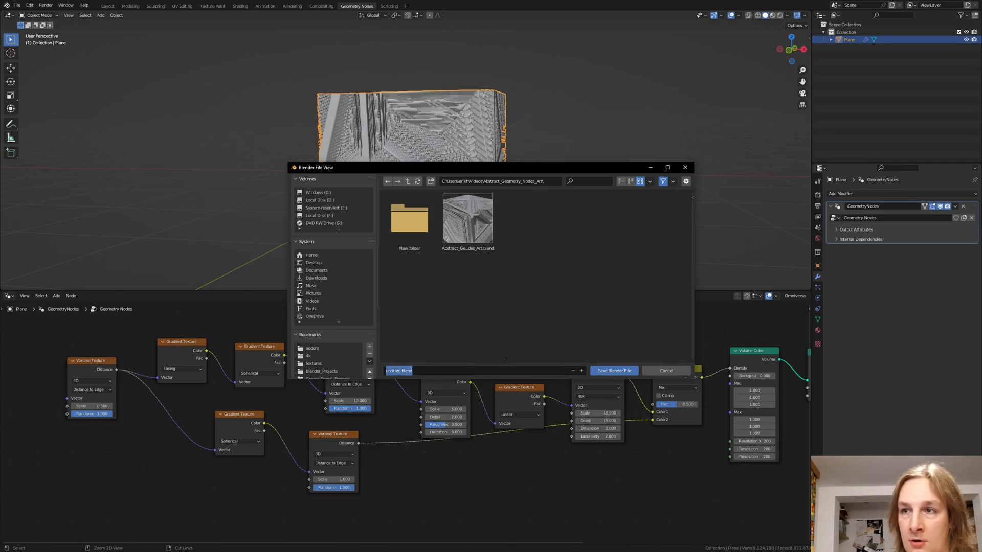
type("Tutori")
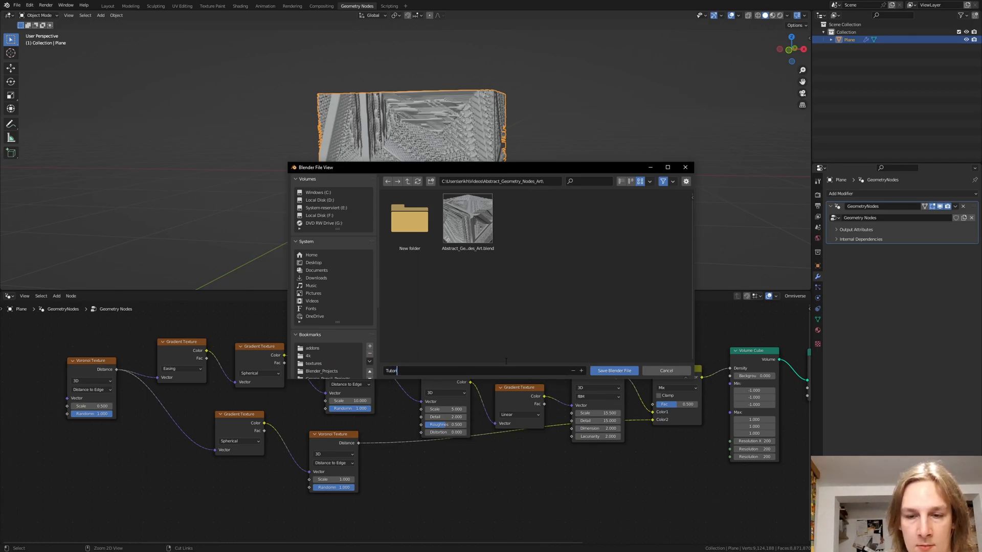
left_click(613, 370)
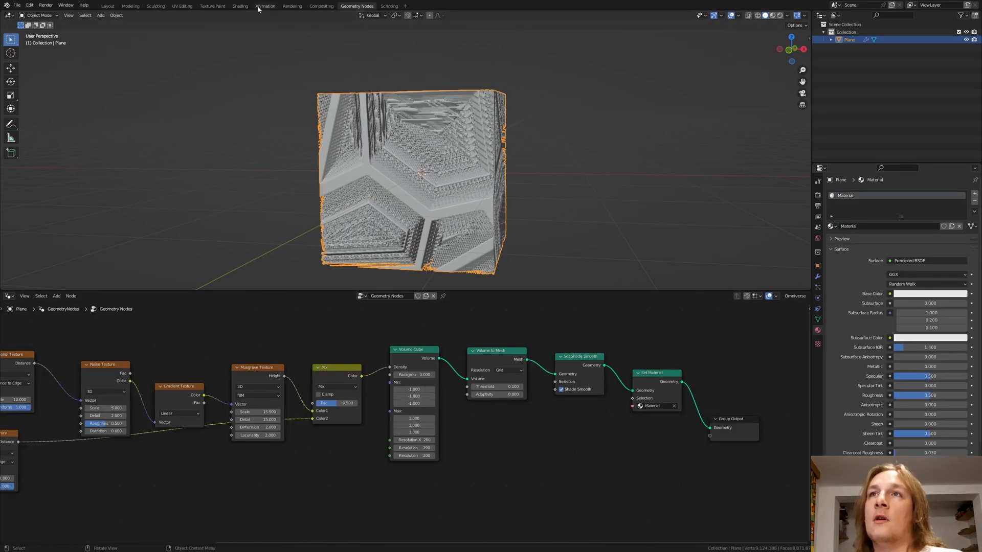
- In the Shading workspace, set the render look to Very High Contrast and enable transparent film
left_click(240, 6)
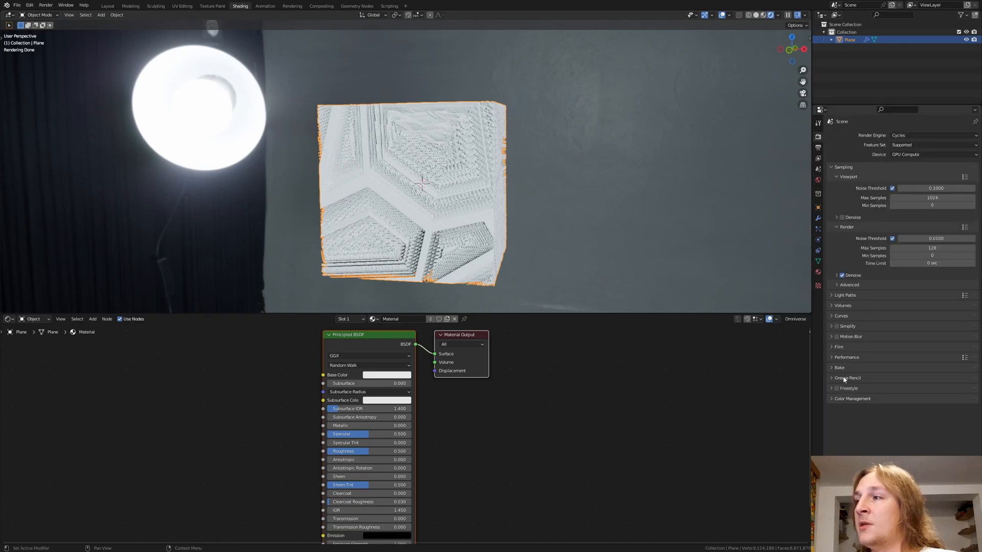
left_click(852, 399)
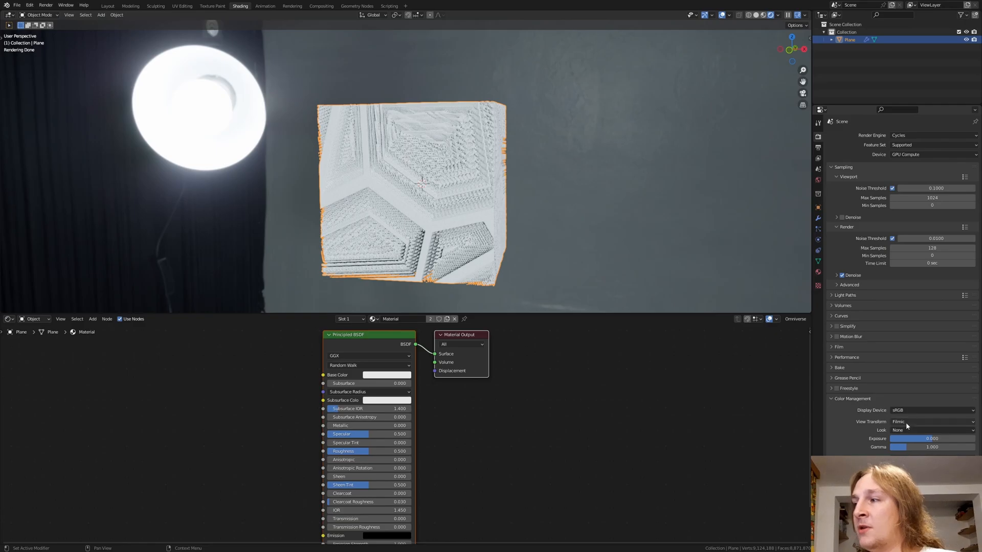
left_click(932, 431)
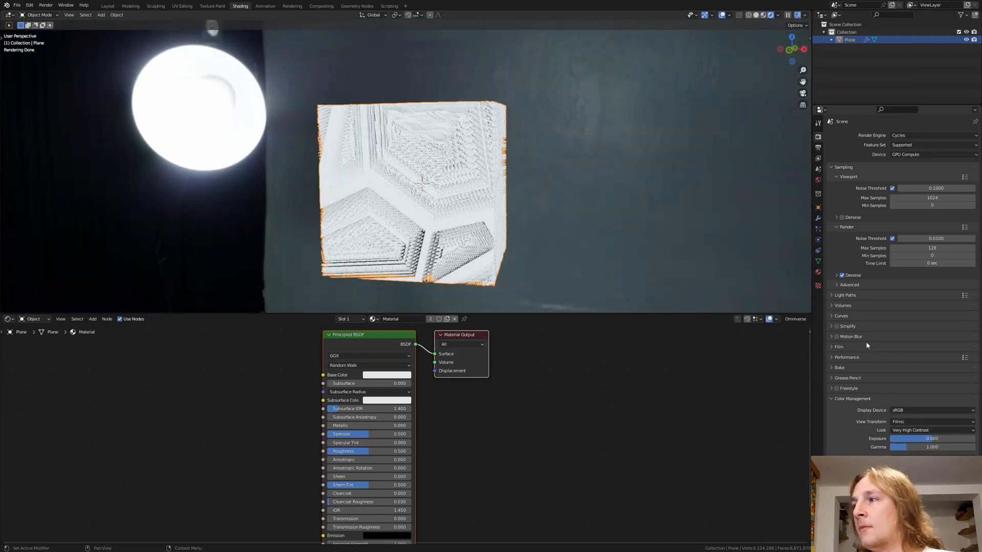
left_click(838, 346)
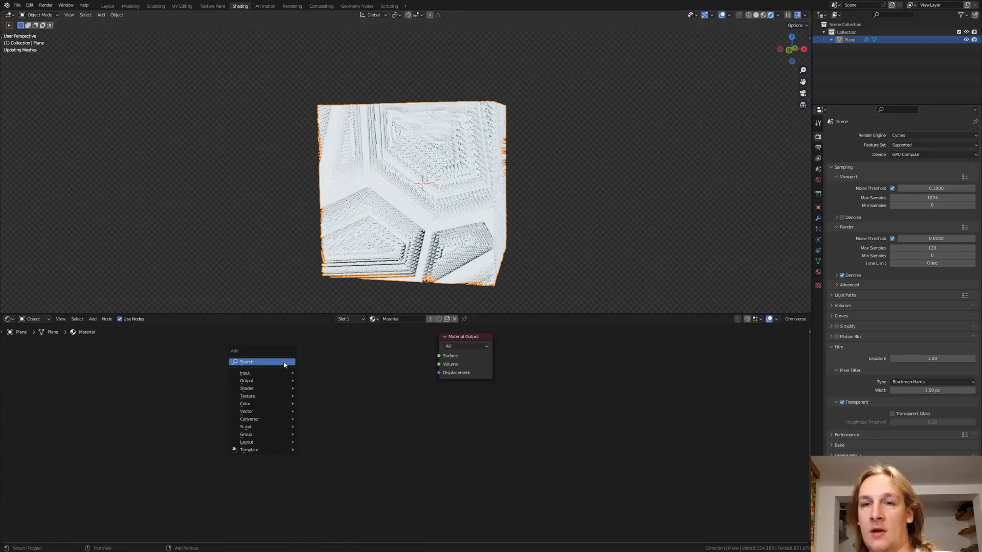
type("m")
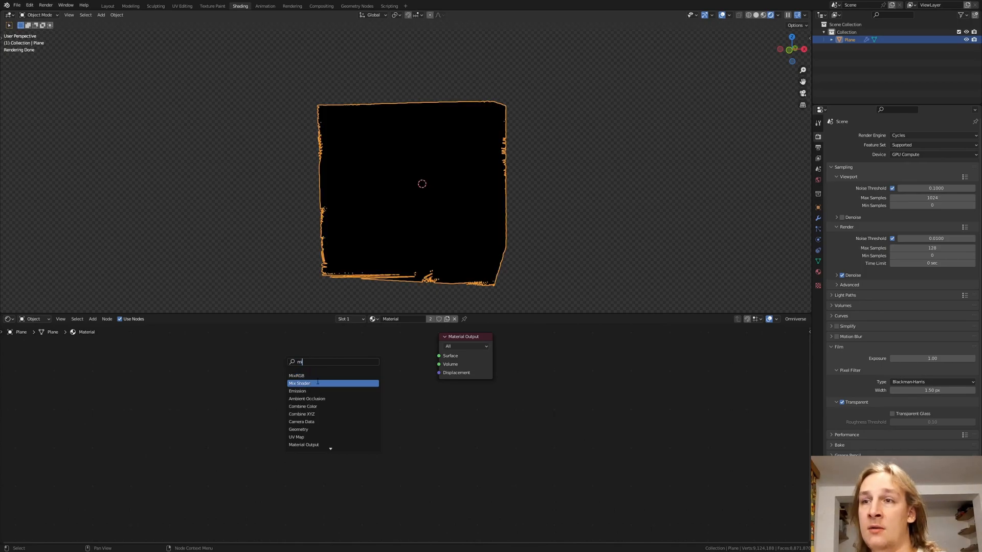
- Add a Mix Shader to the output with a Transparent BSDF in its second shader input
left_click(298, 384)
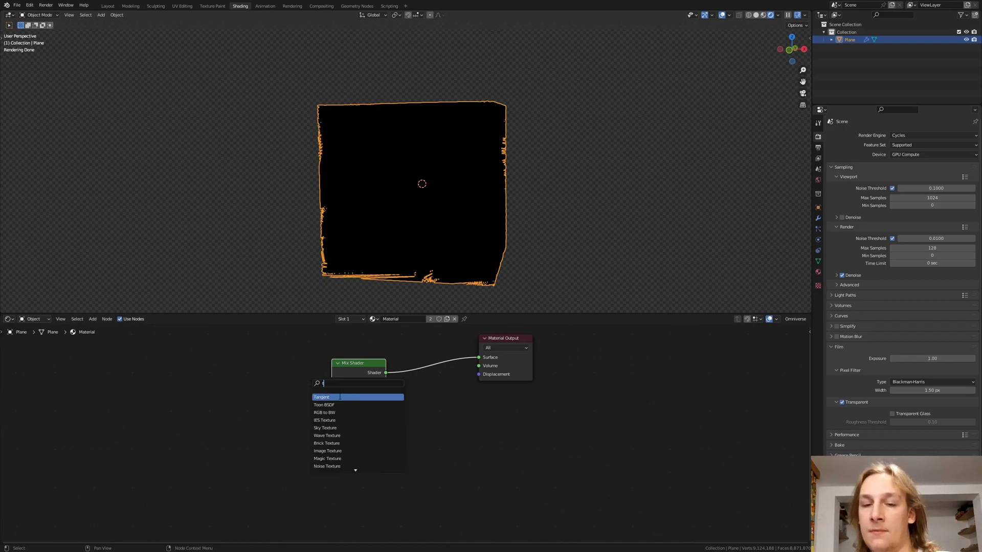
type("tran")
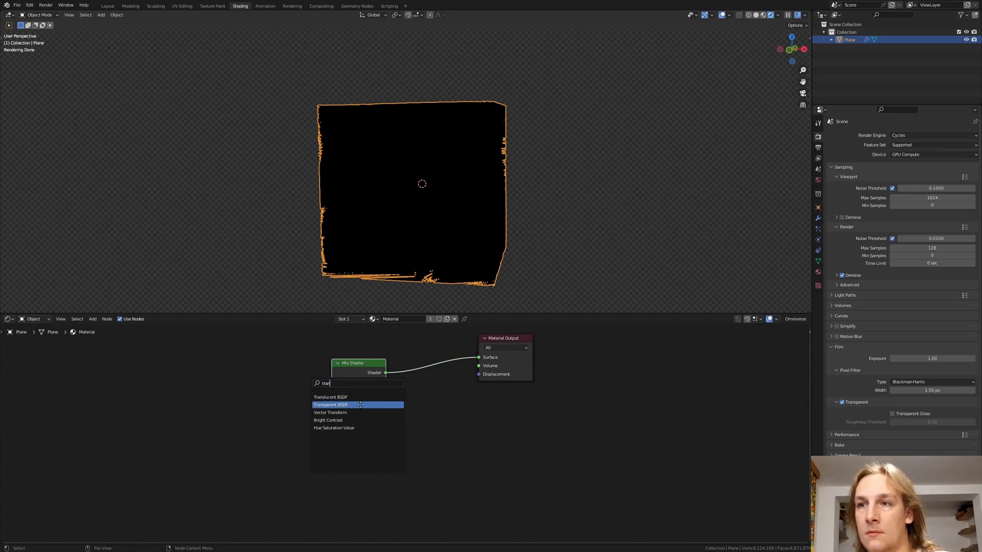
left_click(330, 404)
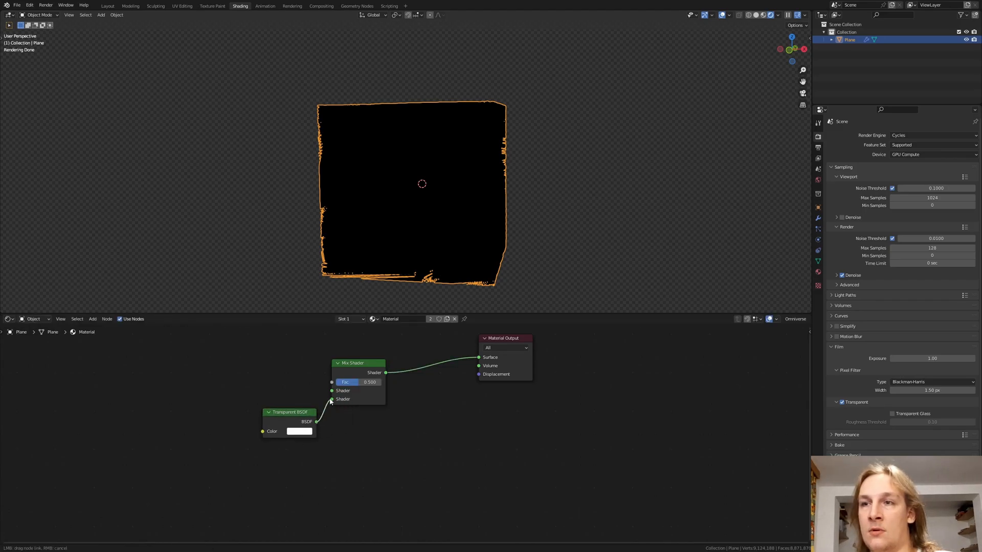
left_click(299, 431)
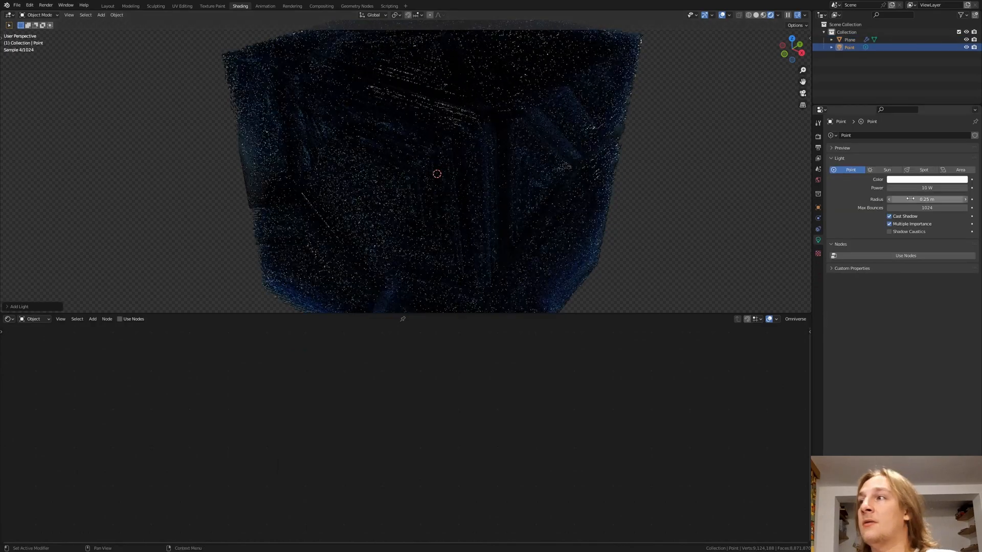
- Give the point light about a 1 m radius and 100000 W power, then reselect the cube
left_click_drag(914, 200, 932, 200)
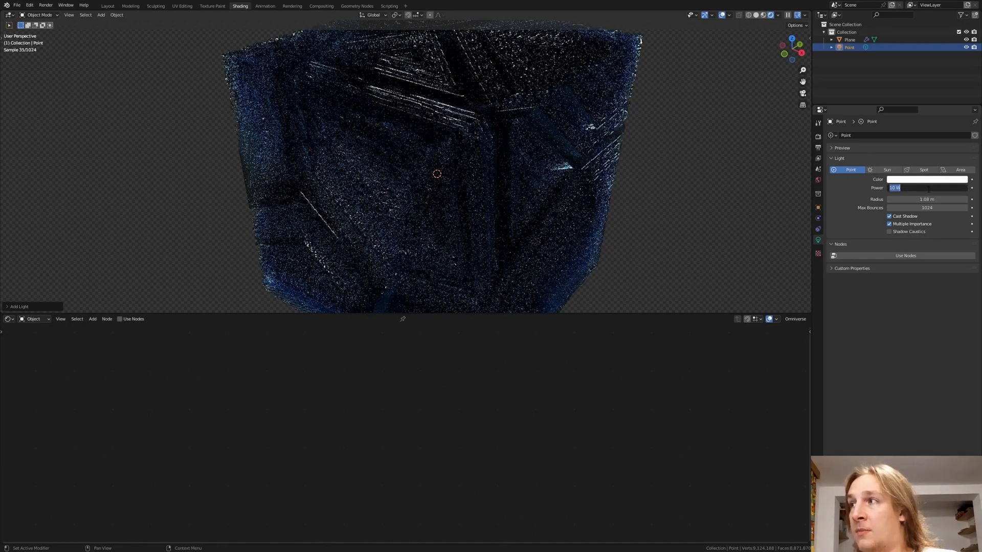
type("100000")
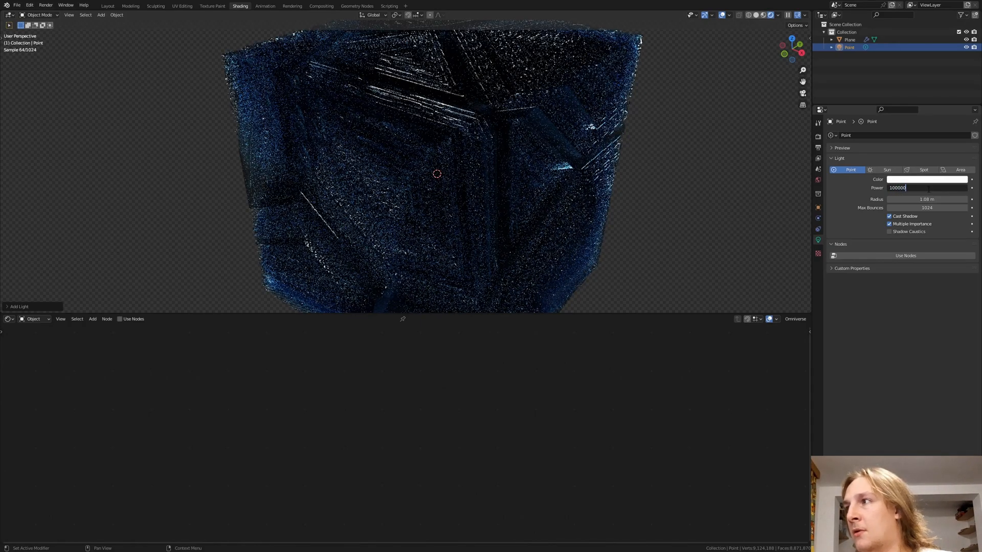
left_click(850, 40)
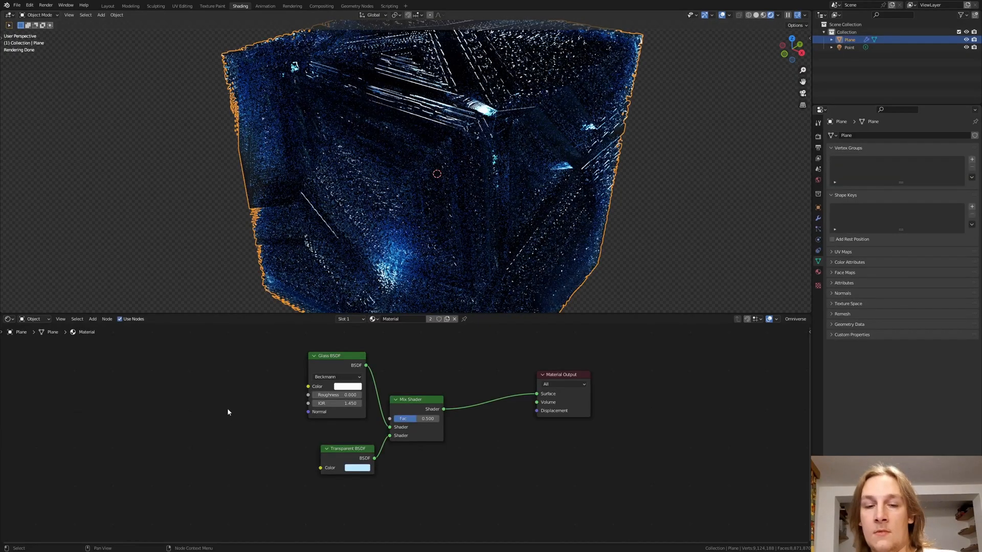
- Add a Mix colour node and set its first colour for the glass shader
type("m")
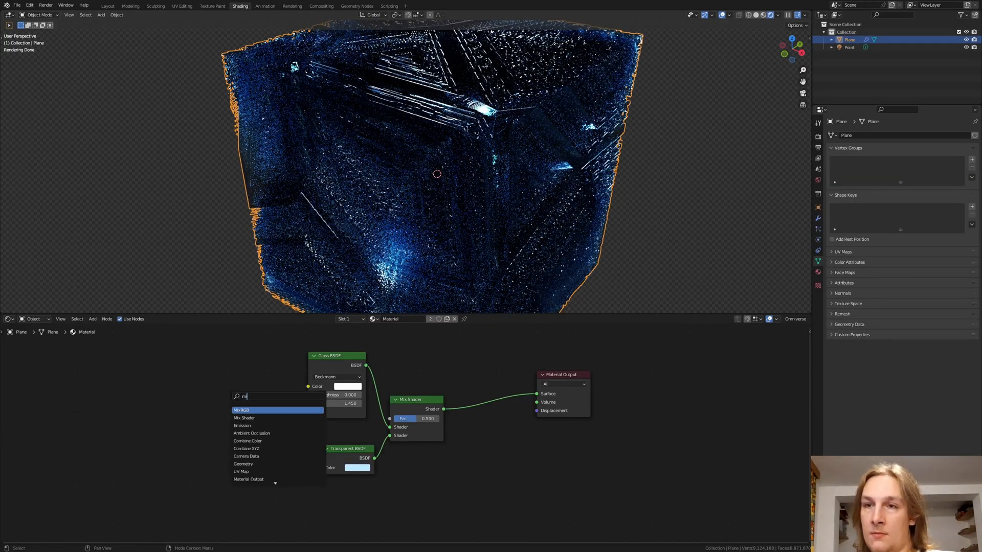
left_click(241, 410)
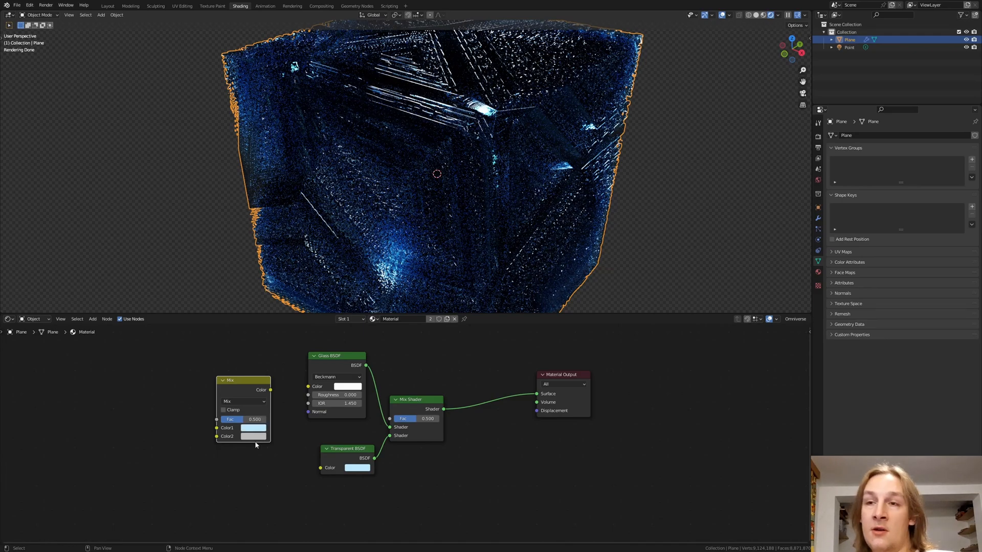
left_click(254, 427)
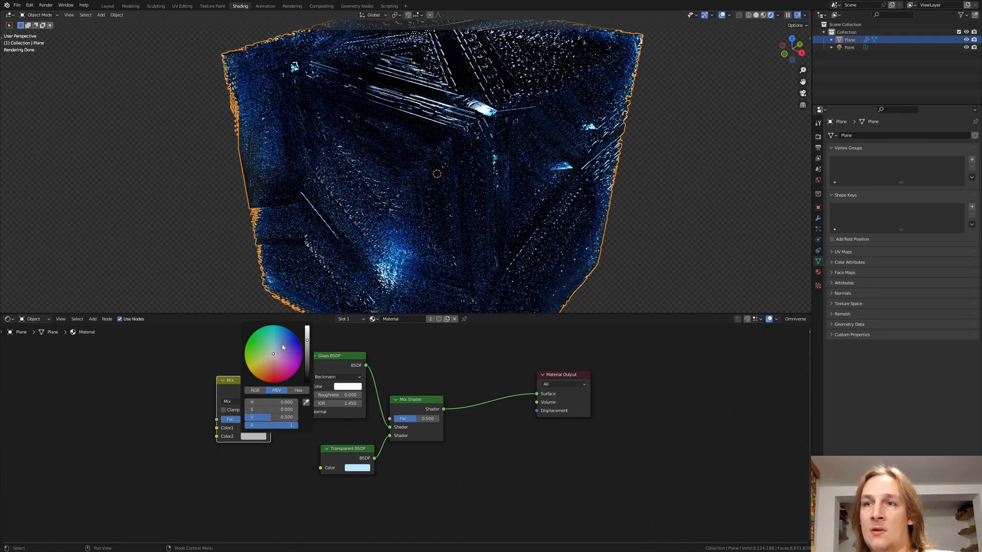
left_click(286, 342)
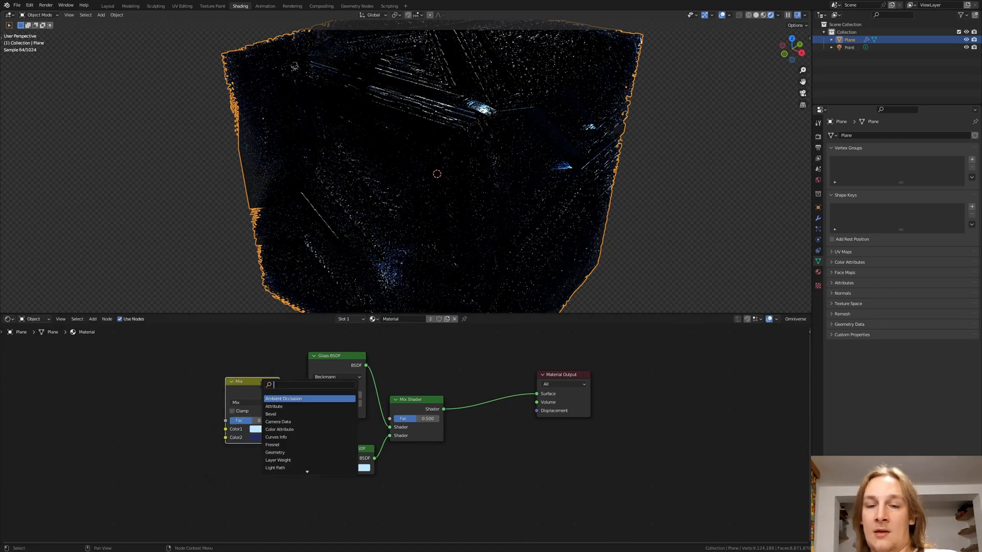
- Add a ColorRamp and slide its dark stop to position 0.864
type("co")
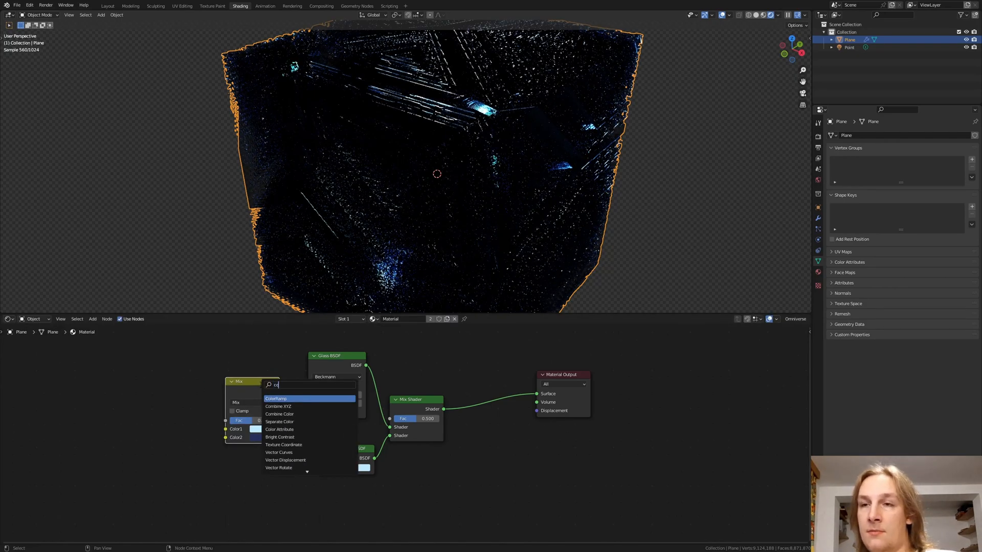
left_click(276, 399)
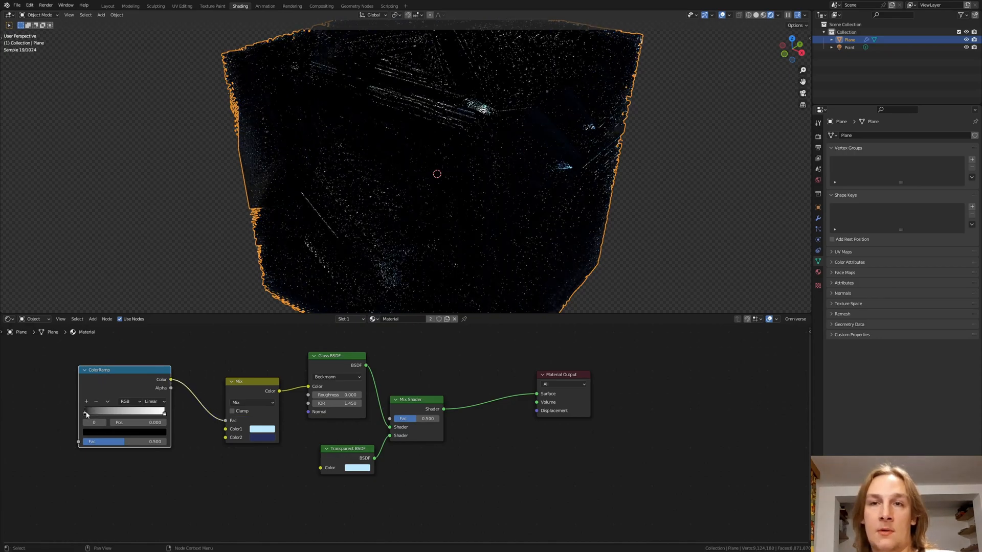
left_click_drag(86, 412, 161, 413)
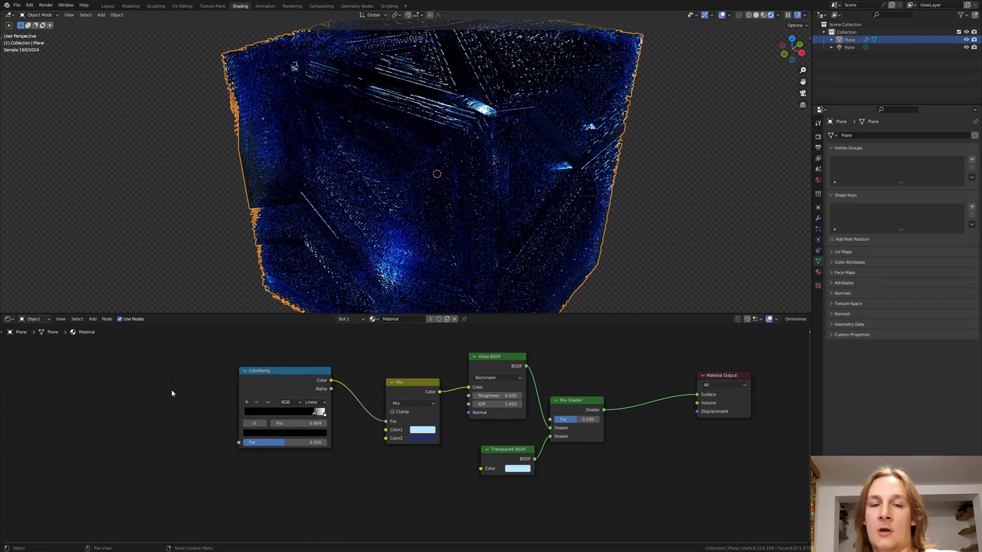
- Drive the ColorRamp factor with a Wave Texture, then return to the Layout workspace
type("wave")
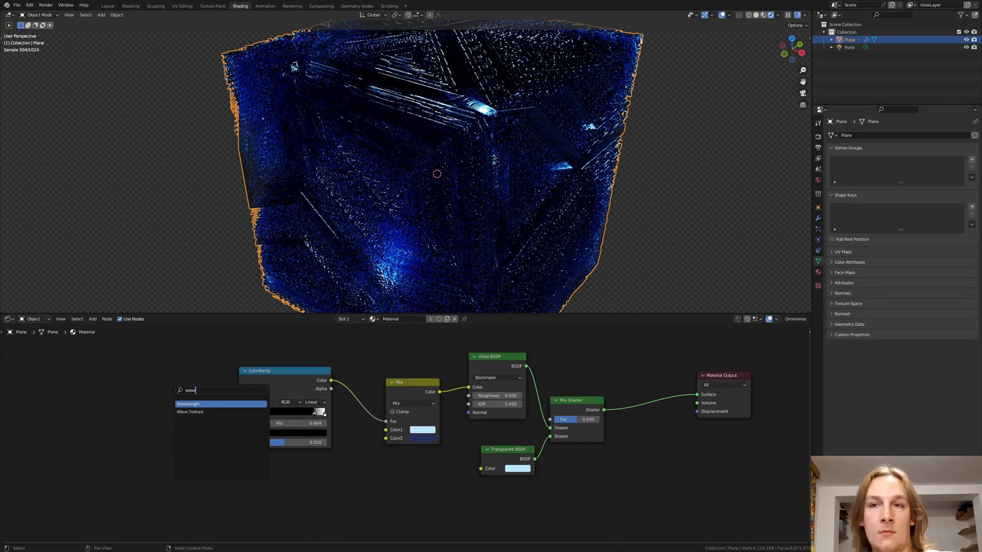
left_click(190, 411)
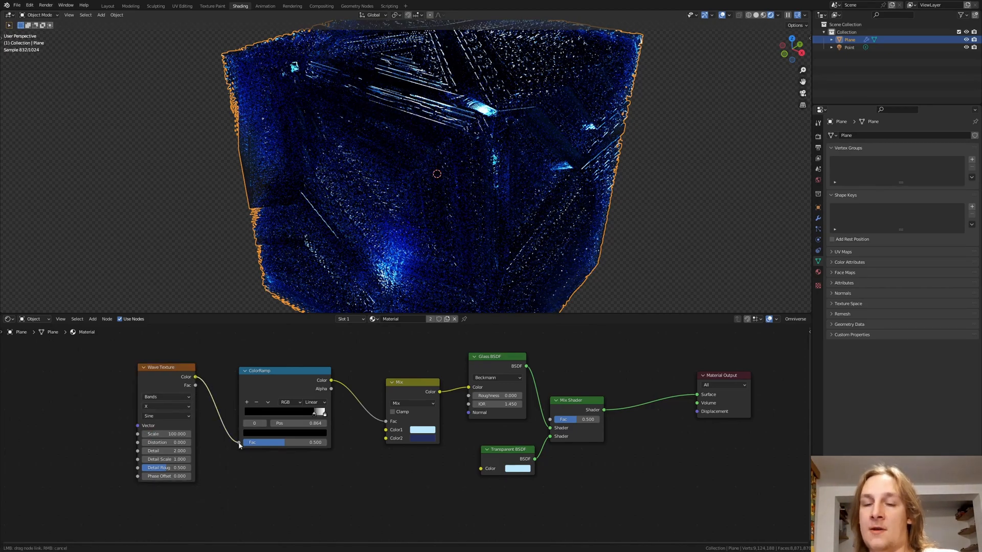
left_click(166, 441)
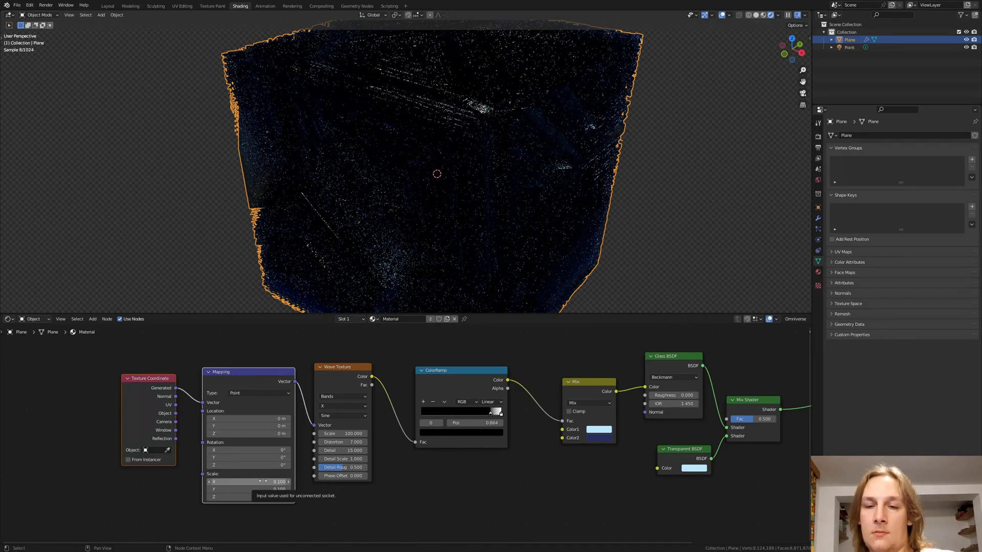
left_click(107, 6)
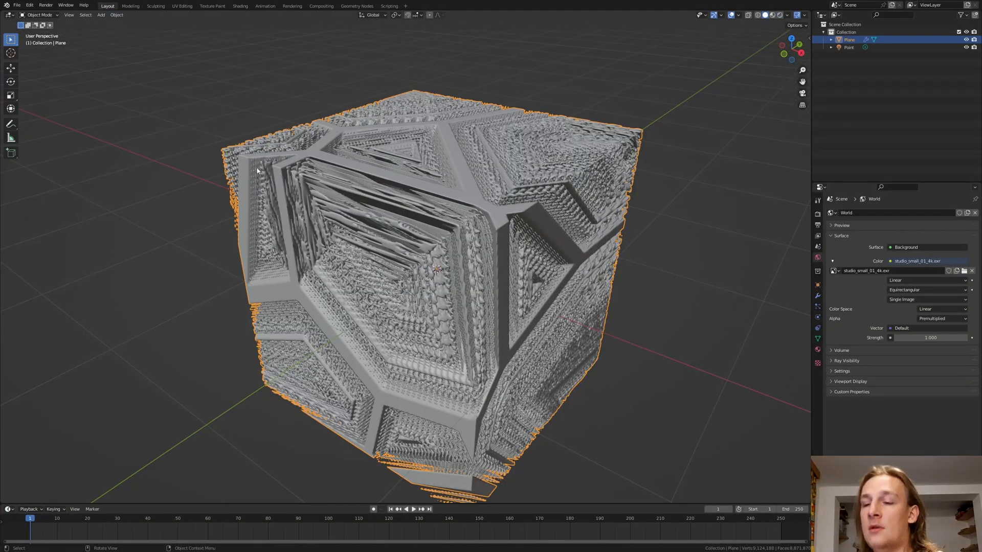
- Switch to a straight front view of the cube before placing the camera
key("KP_1")
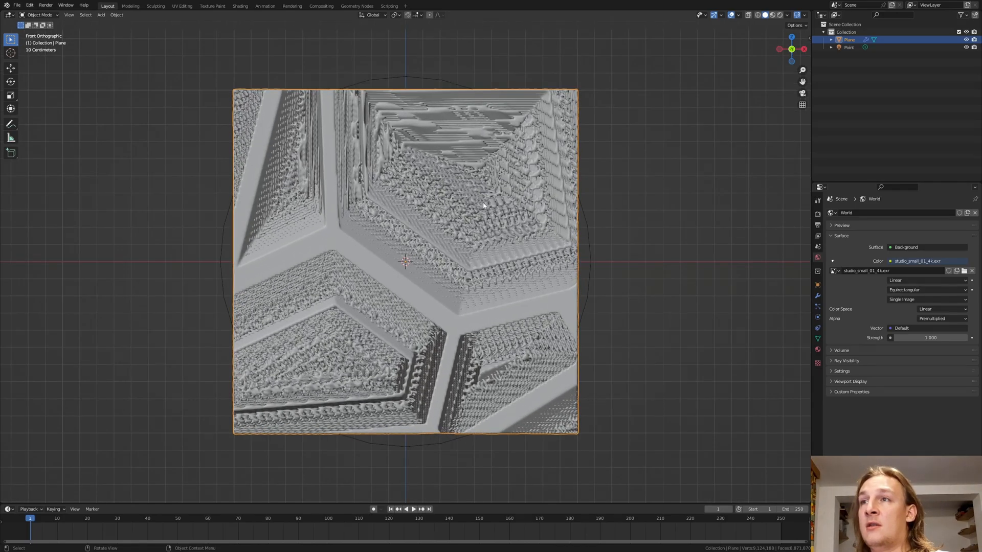
mouse_move(581, 260)
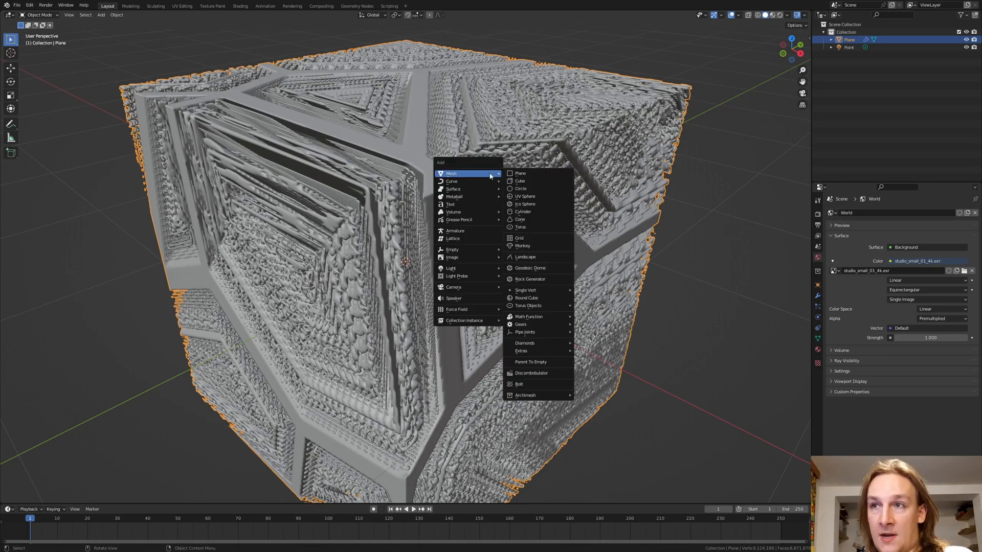
mouse_move(453, 287)
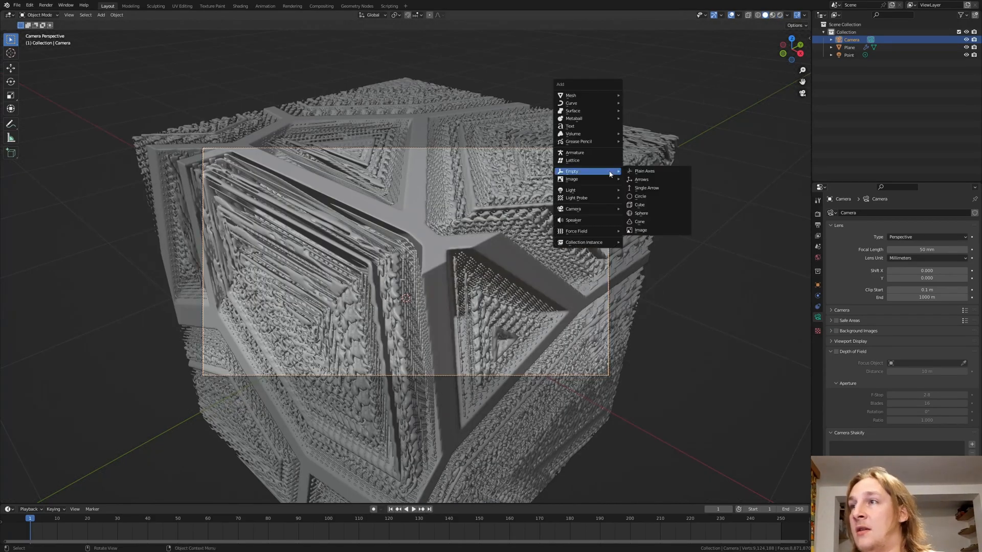
- Add a Plain Axes empty near the cube and look through the camera
left_click(644, 171)
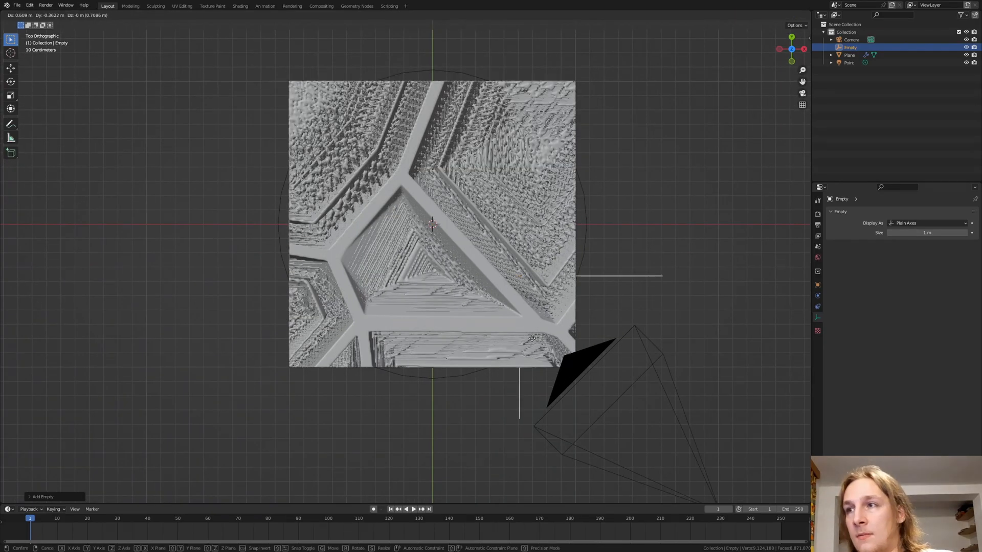
left_click(574, 366)
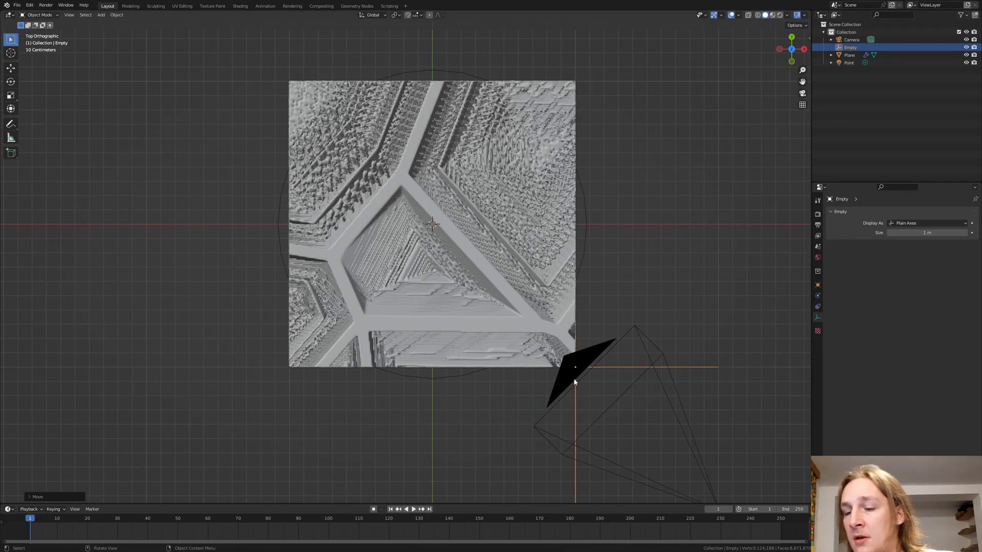
key("1")
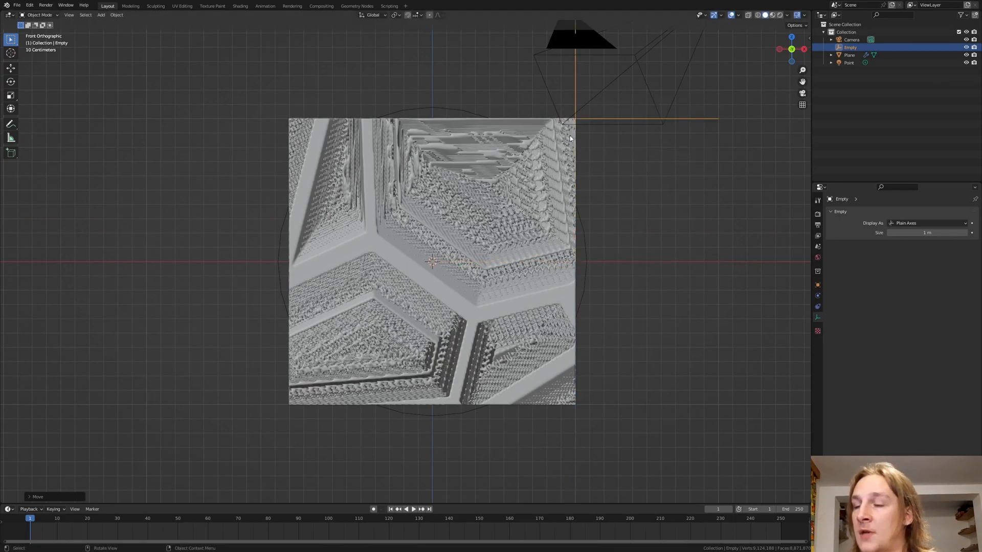
key("KP_0")
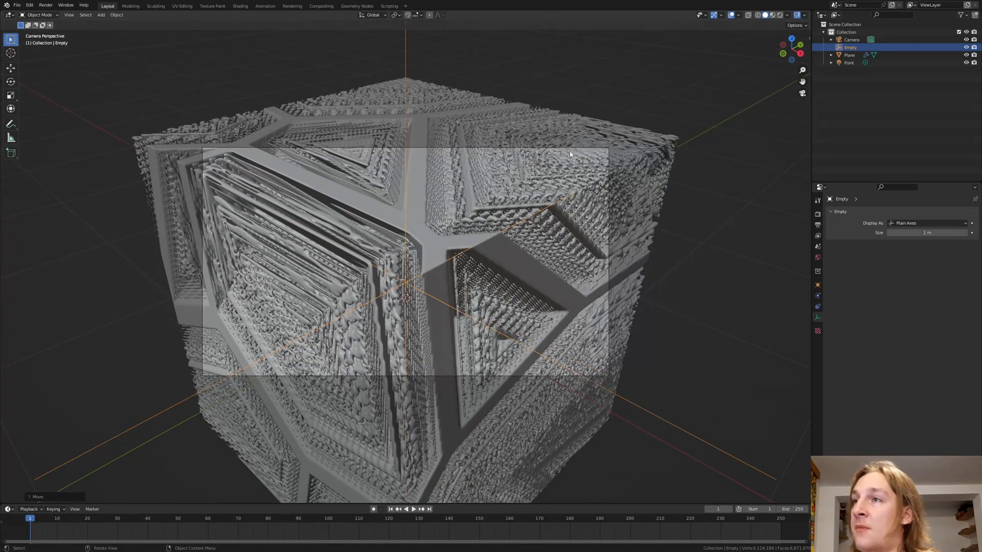
- Enable the camera's depth of field focused on the Empty and tune F-Stop and Blades
left_click(851, 40)
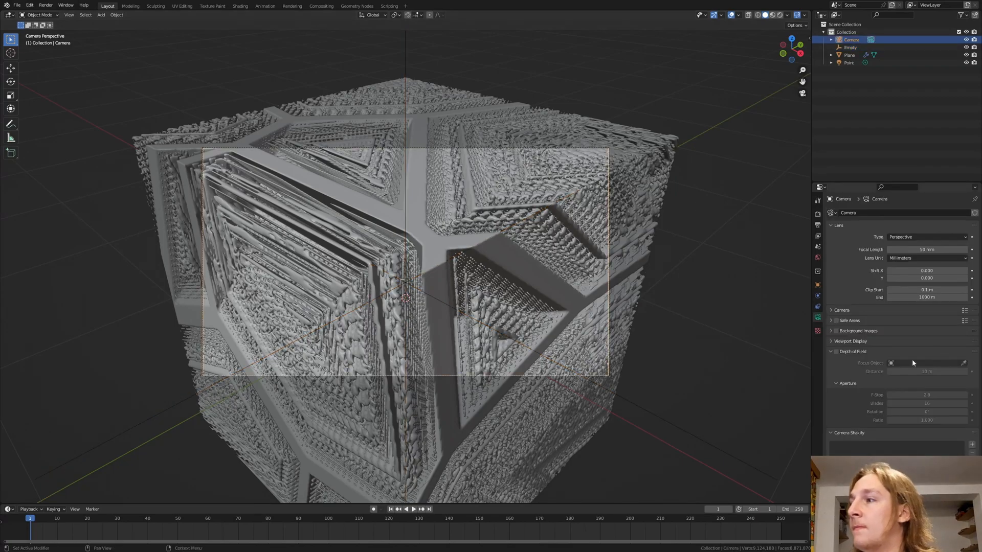
left_click(835, 351)
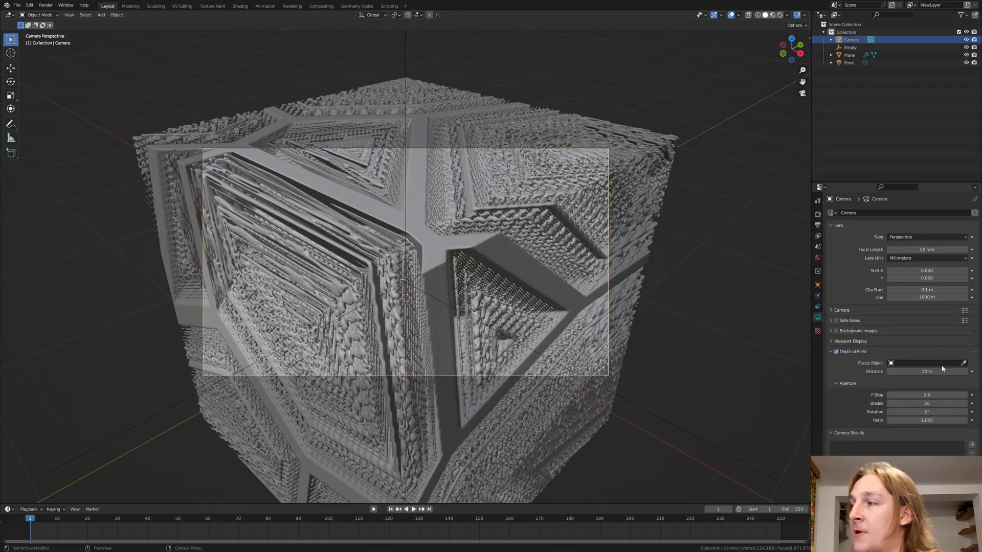
left_click(926, 363)
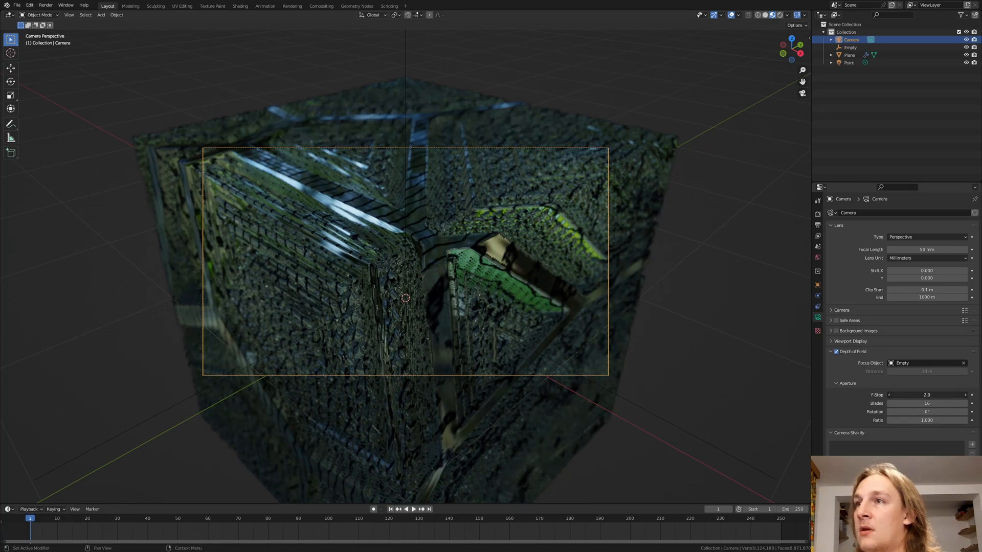
left_click_drag(926, 395, 923, 395)
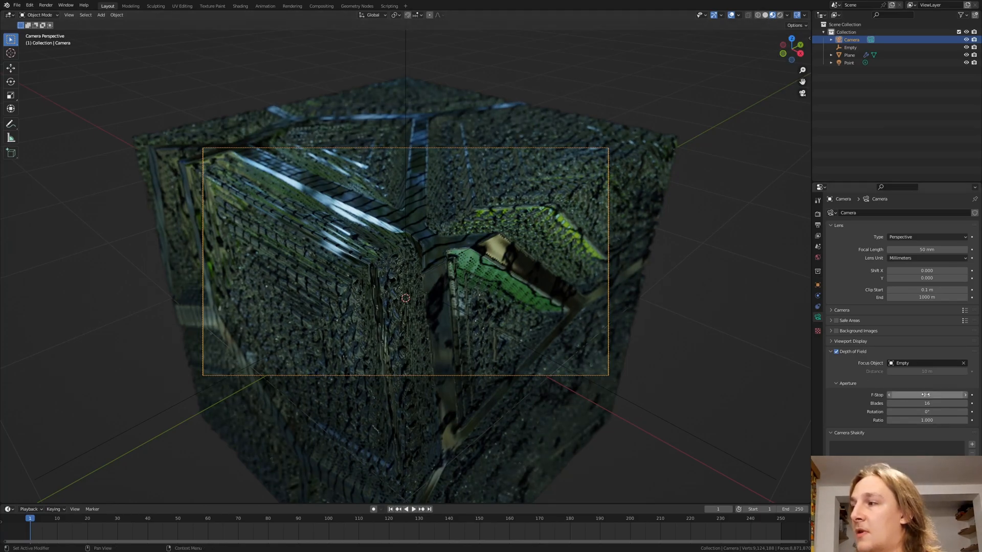
left_click_drag(920, 395, 926, 394)
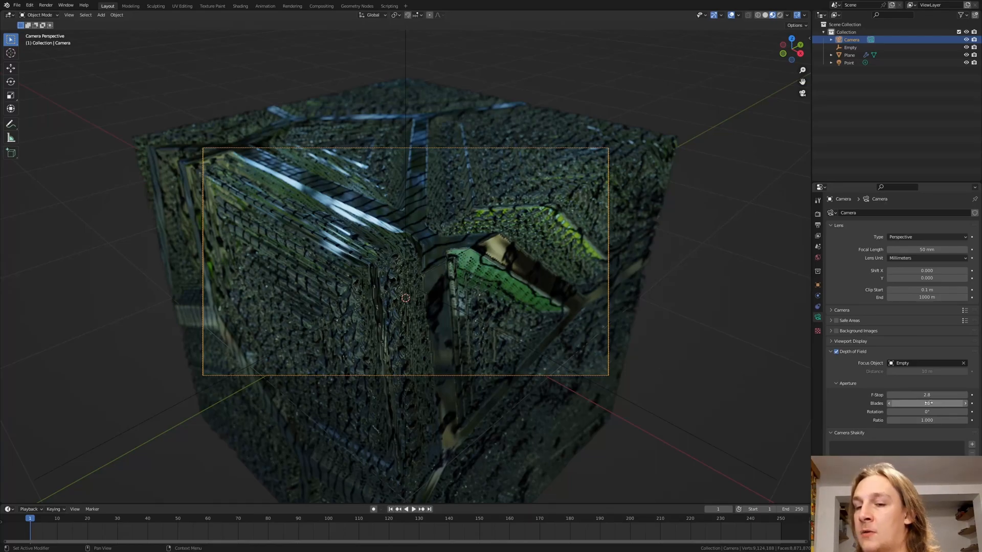
left_click(817, 216)
type("1280")
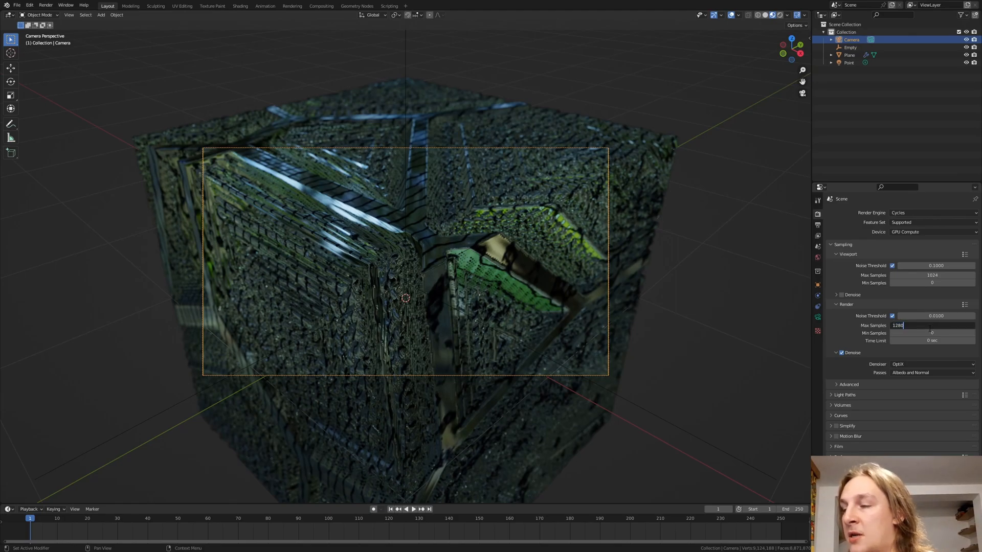
- Set the Cycles render to 1280 max samples and review the denoiser choices
key("Return")
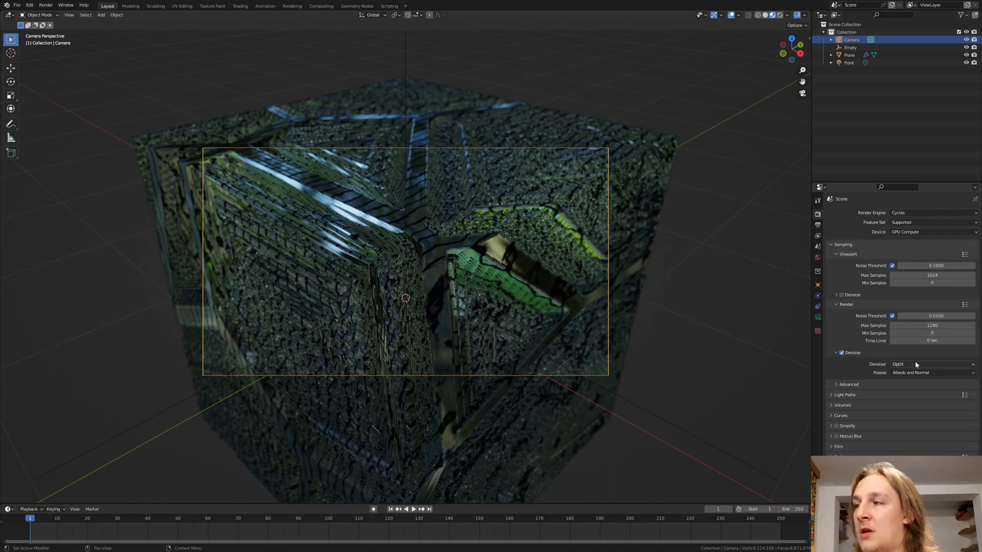
left_click(930, 364)
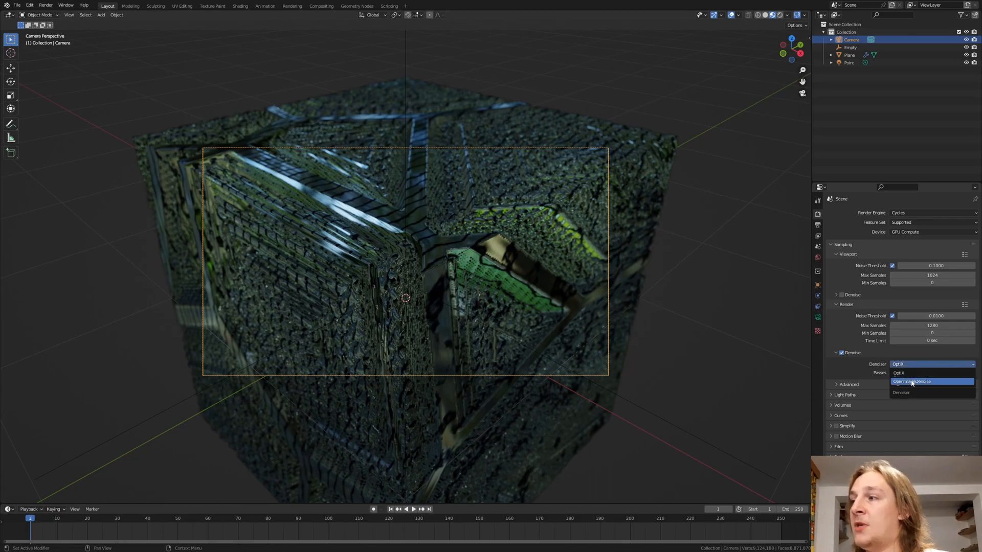
mouse_move(919, 381)
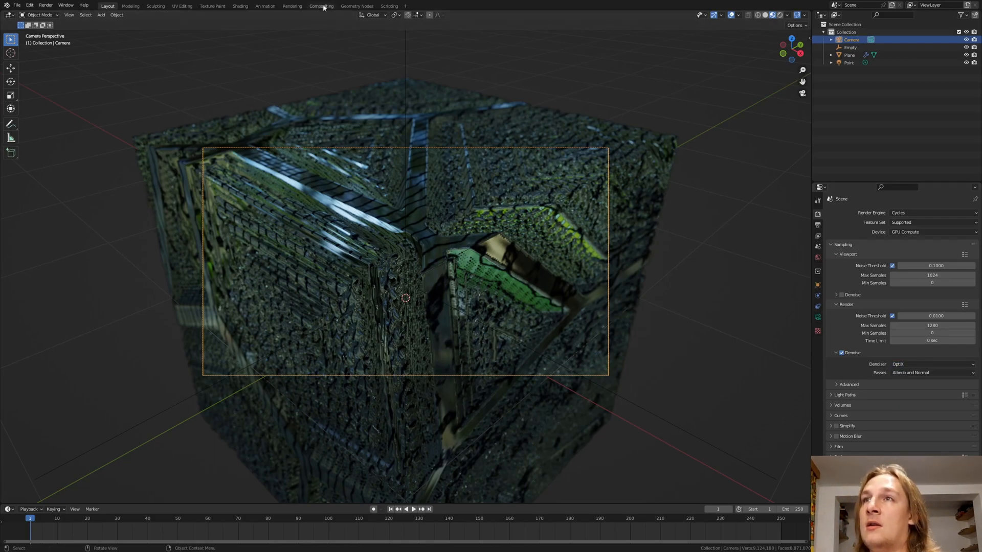
- Switch to the Compositing workspace to build the Denoise node setup
left_click(321, 7)
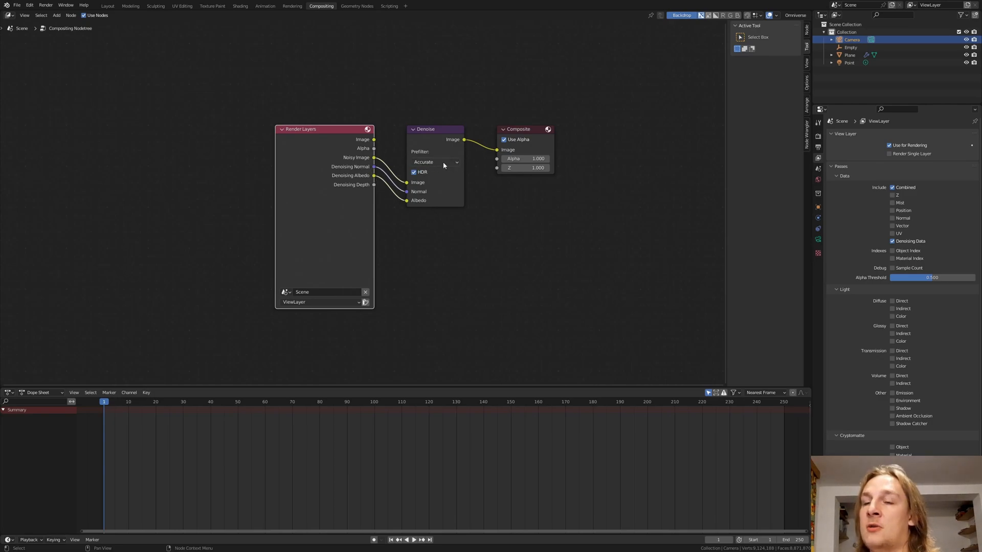
mouse_move(431, 162)
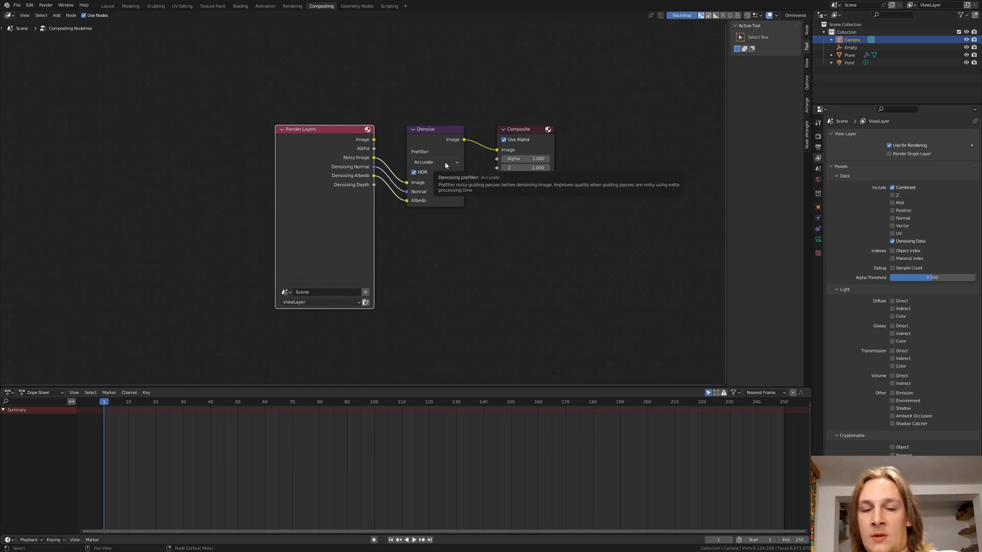